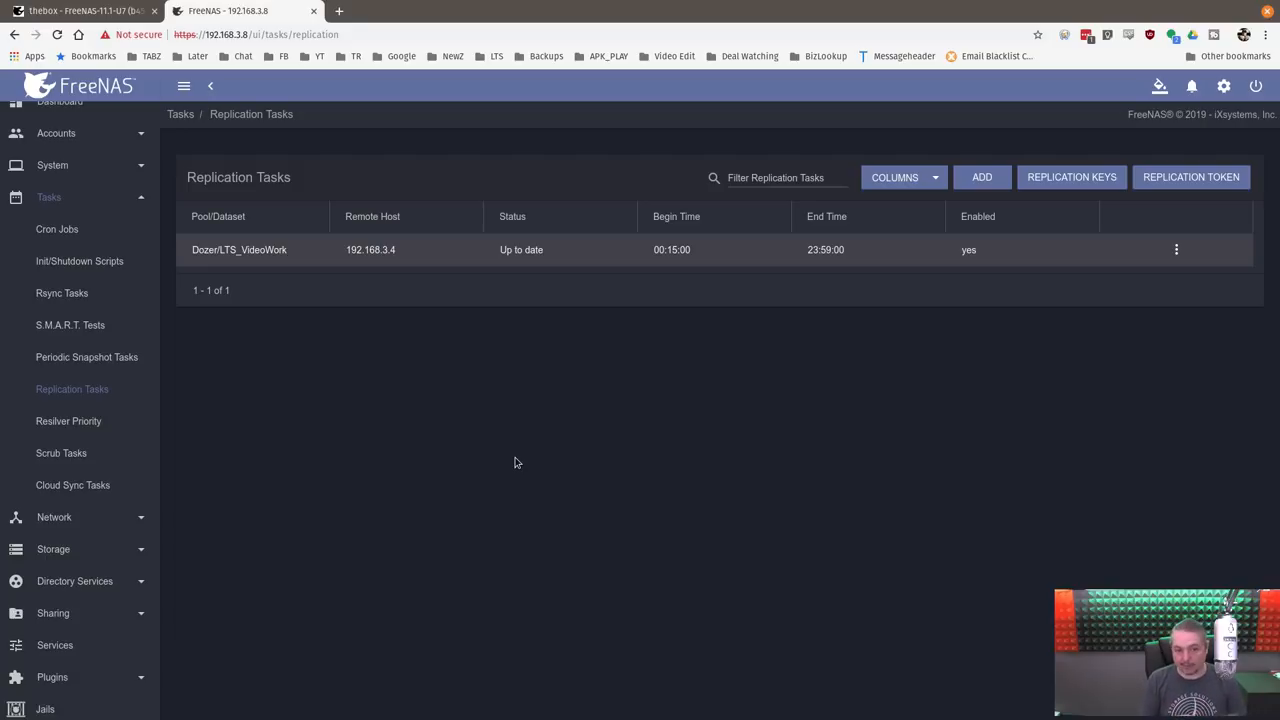
pyautogui.moveTo(544, 394)
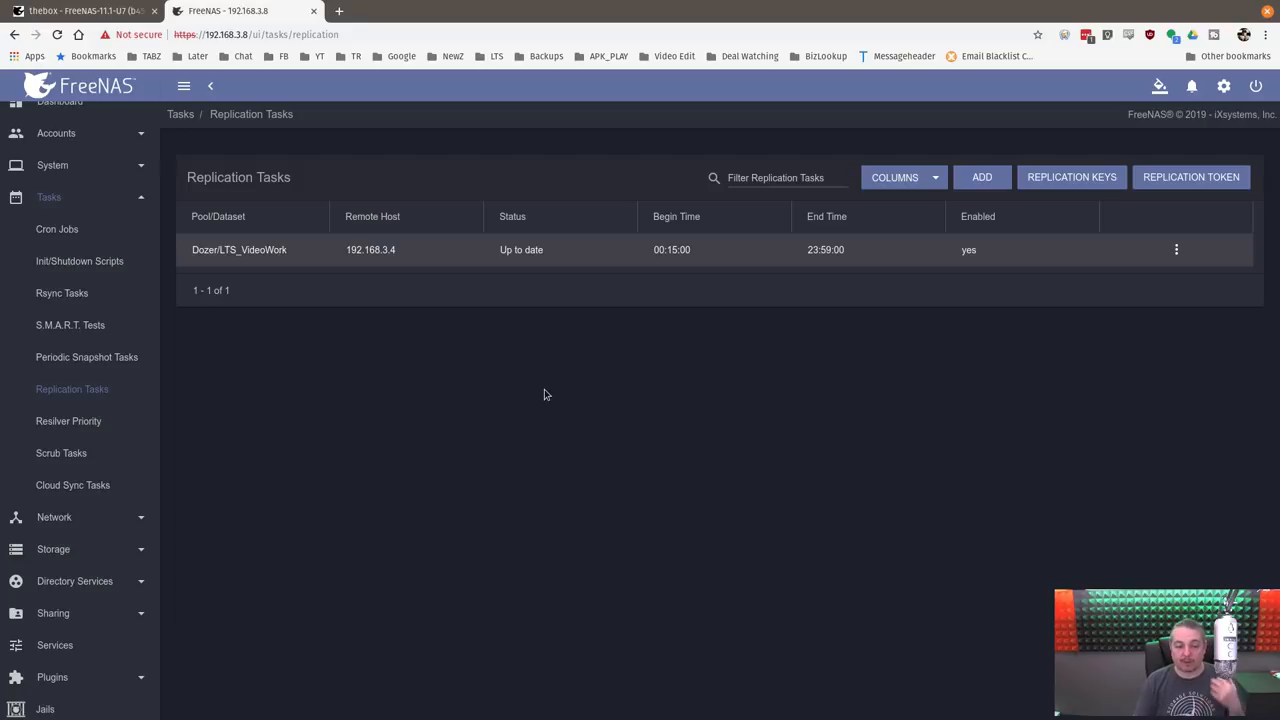
pyautogui.moveTo(590, 422)
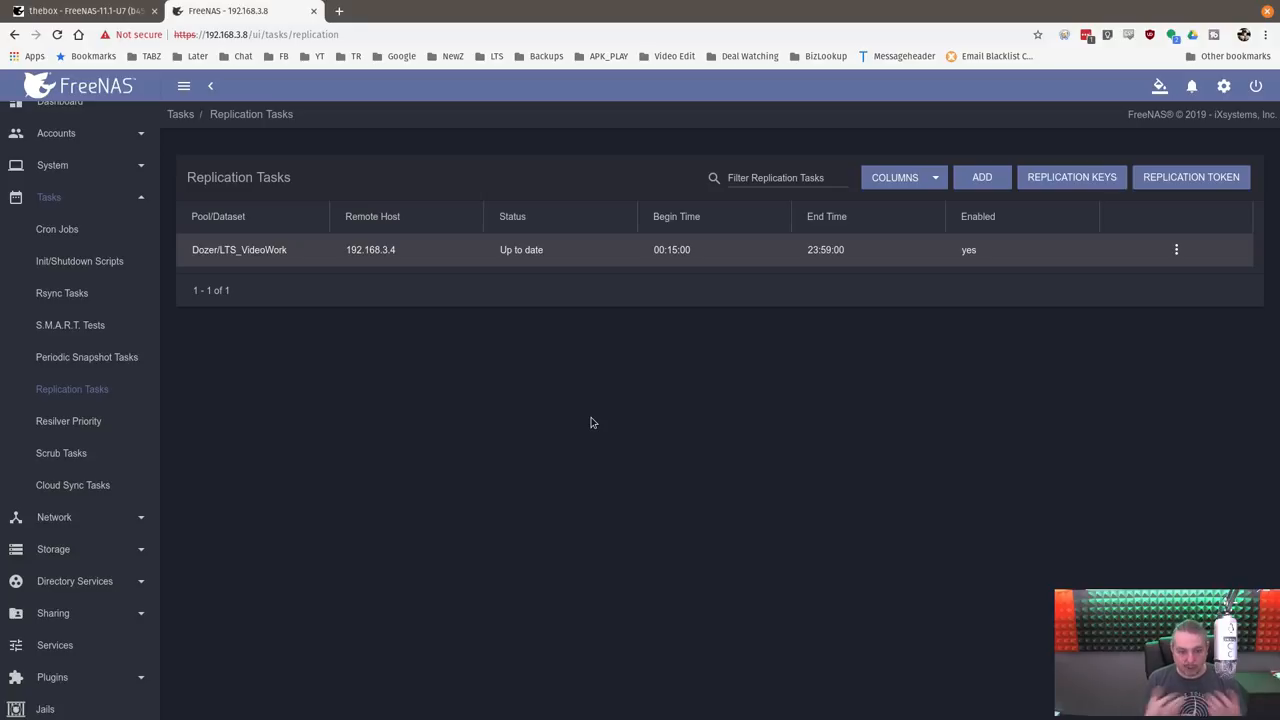
pyautogui.moveTo(700, 558)
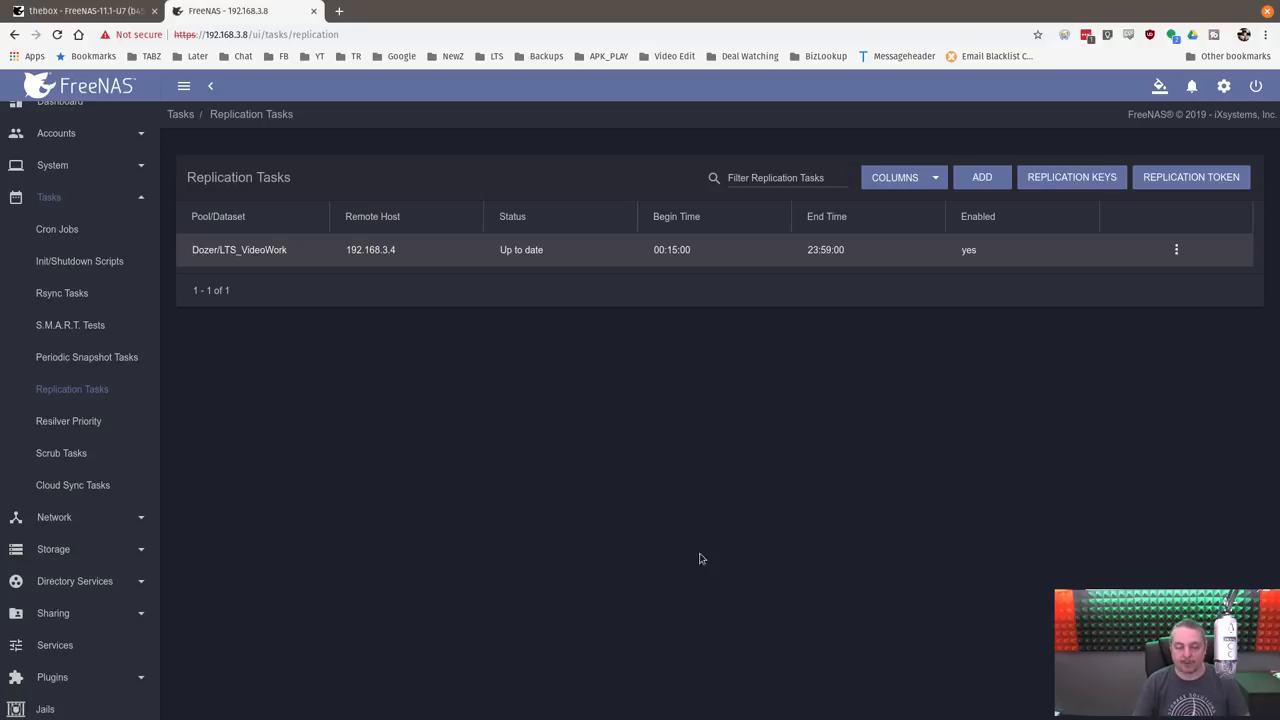
pyautogui.moveTo(688, 576)
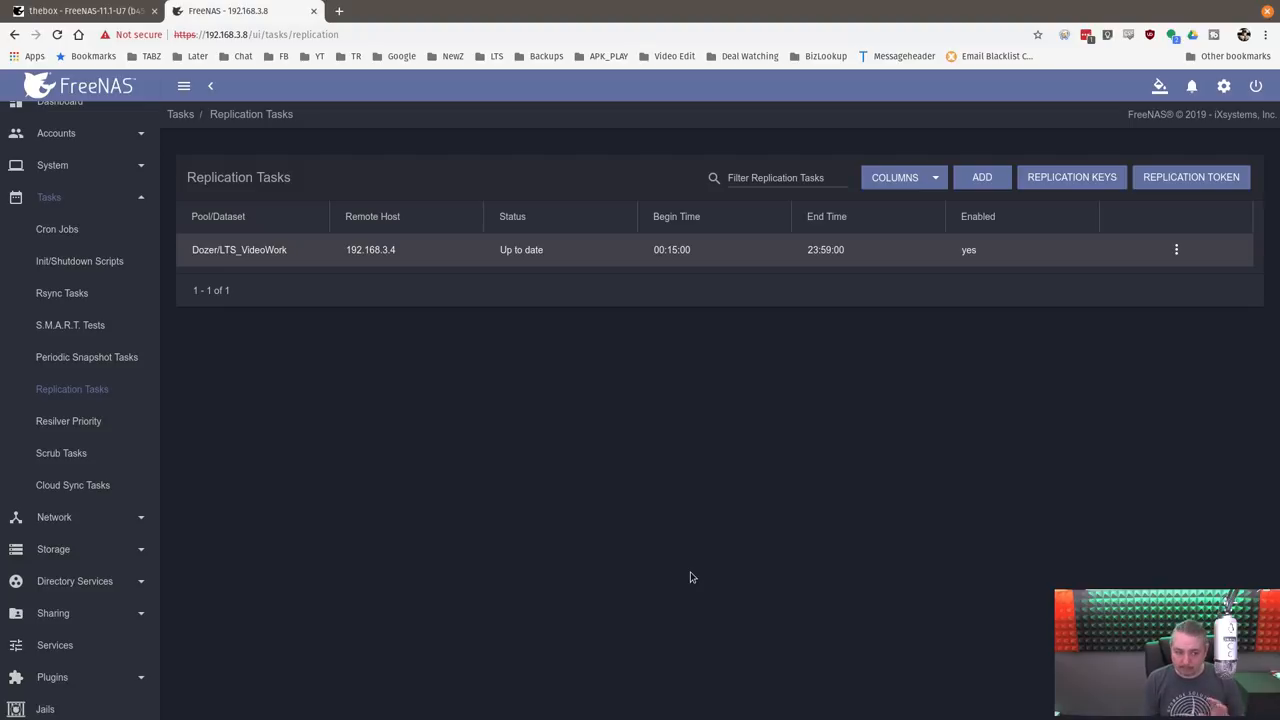
pyautogui.moveTo(684, 496)
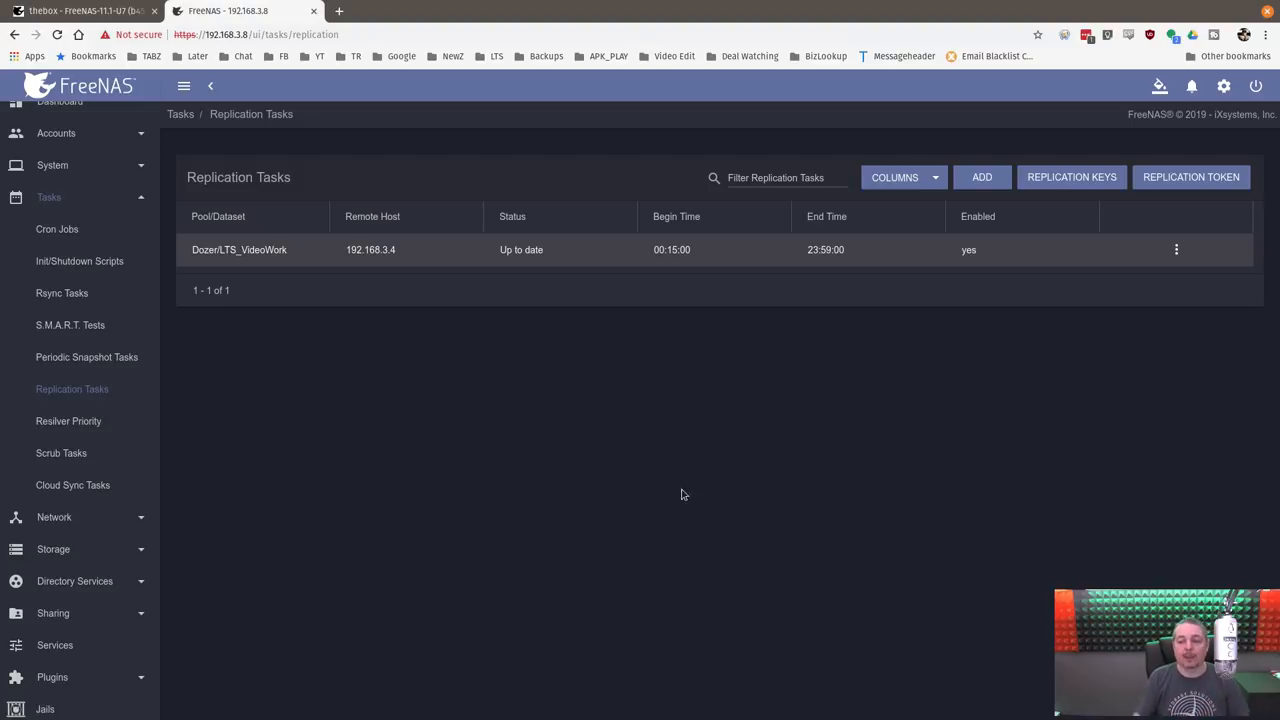
pyautogui.moveTo(424, 302)
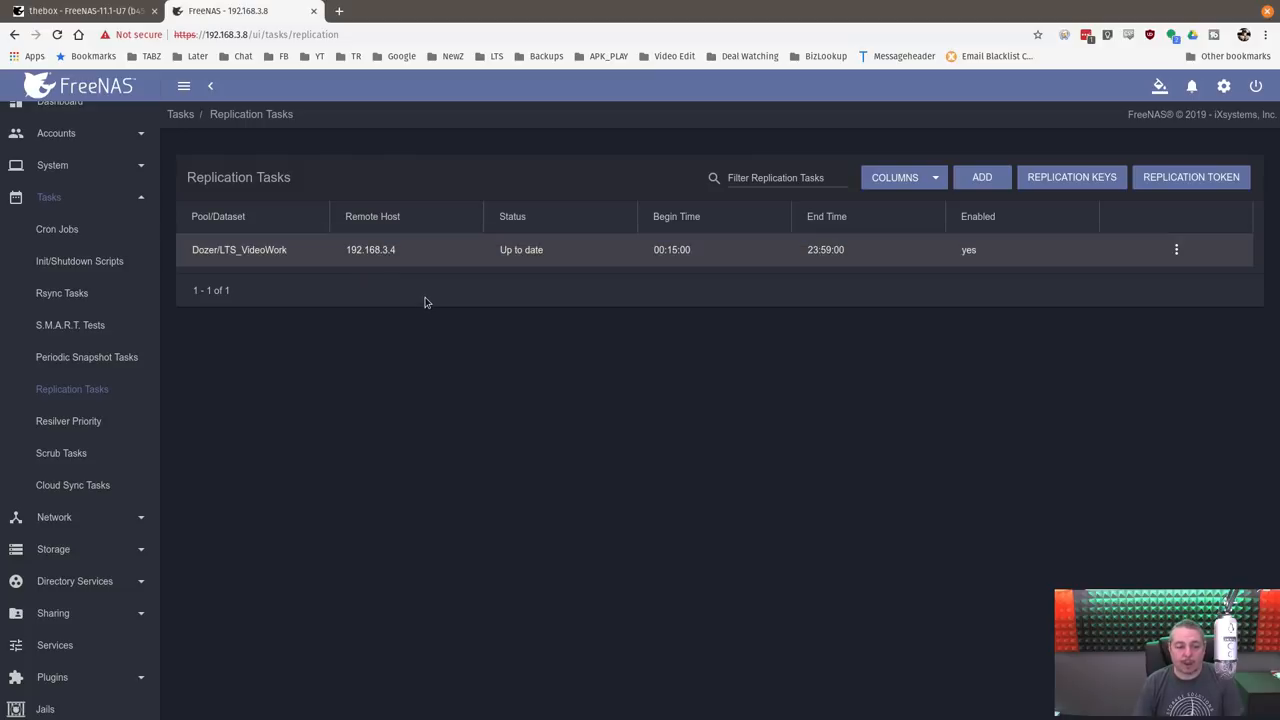
pyautogui.moveTo(896, 248)
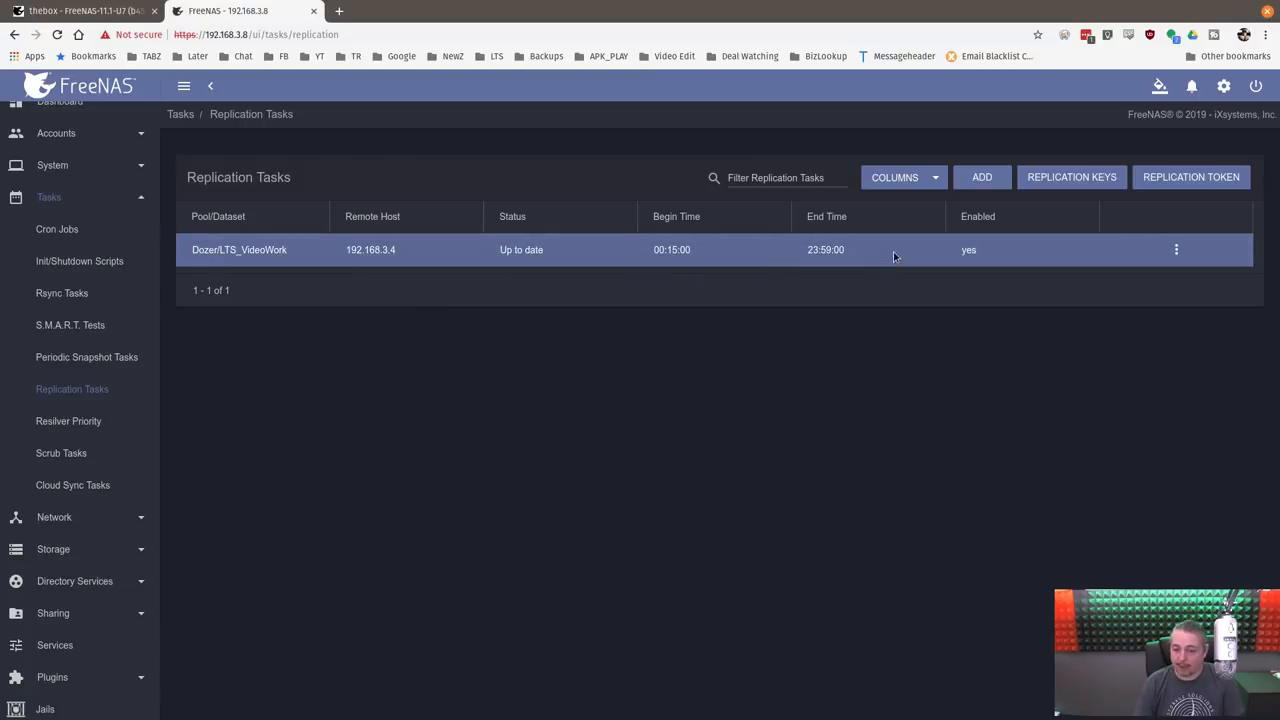
pyautogui.moveTo(376, 328)
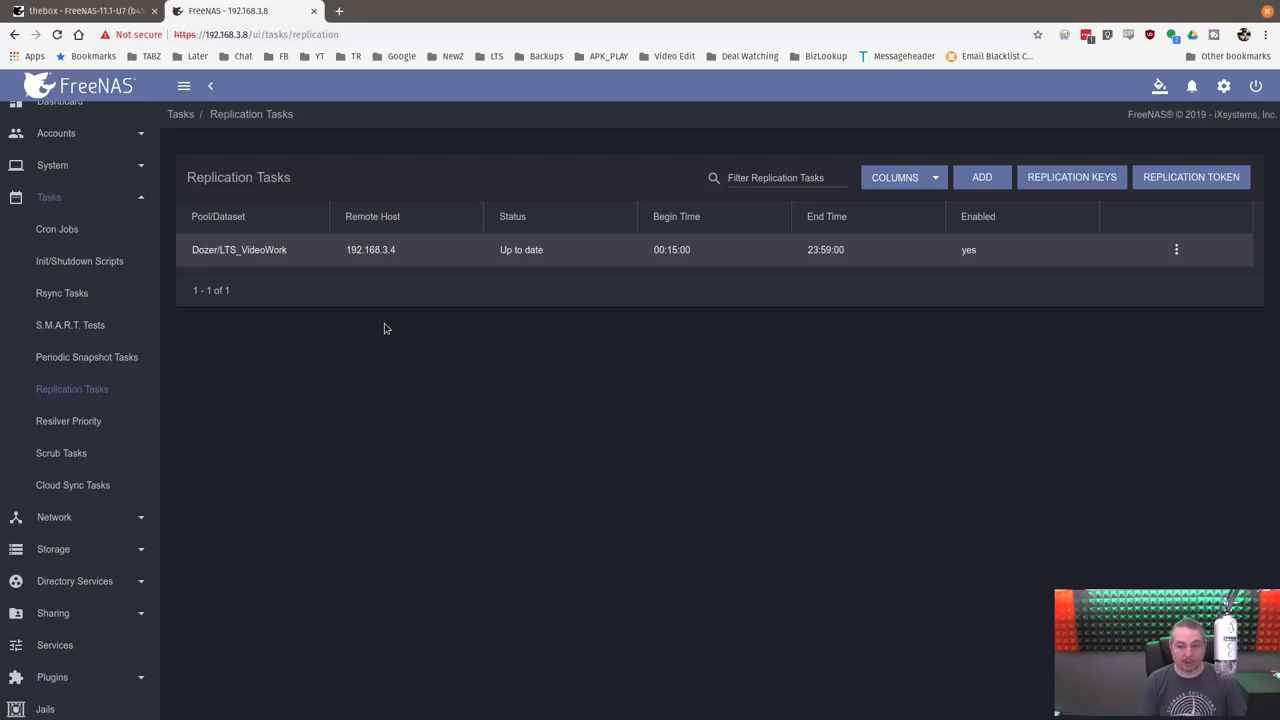
pyautogui.moveTo(452, 496)
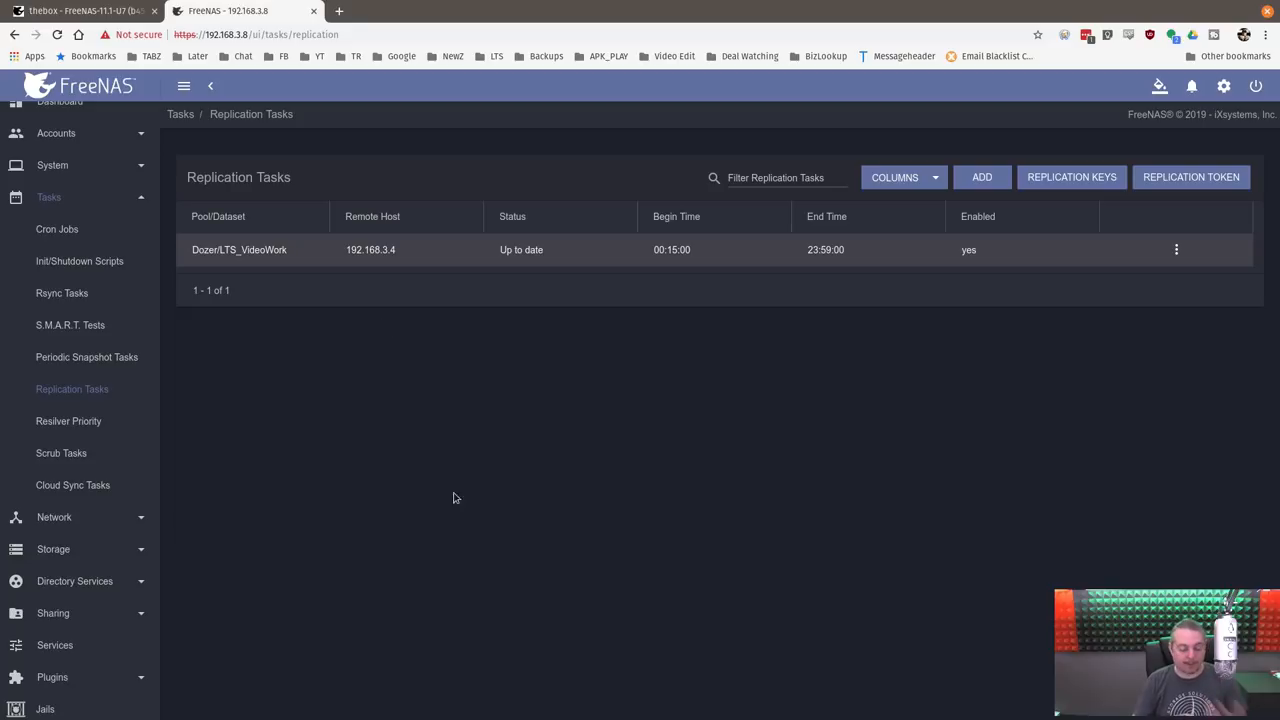
pyautogui.moveTo(820, 700)
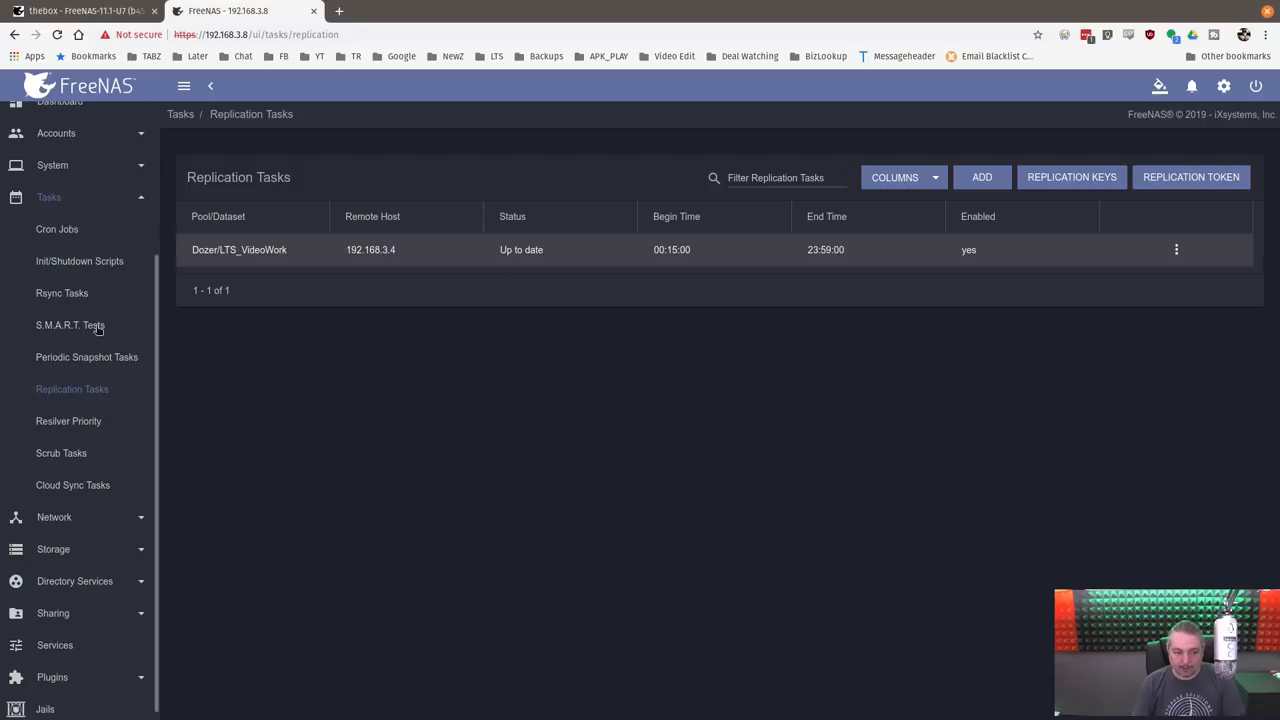
# Show the periodic snapshot task list with the daily Dozer/LTS_VideoWork snapshot.
pyautogui.click(86, 356)
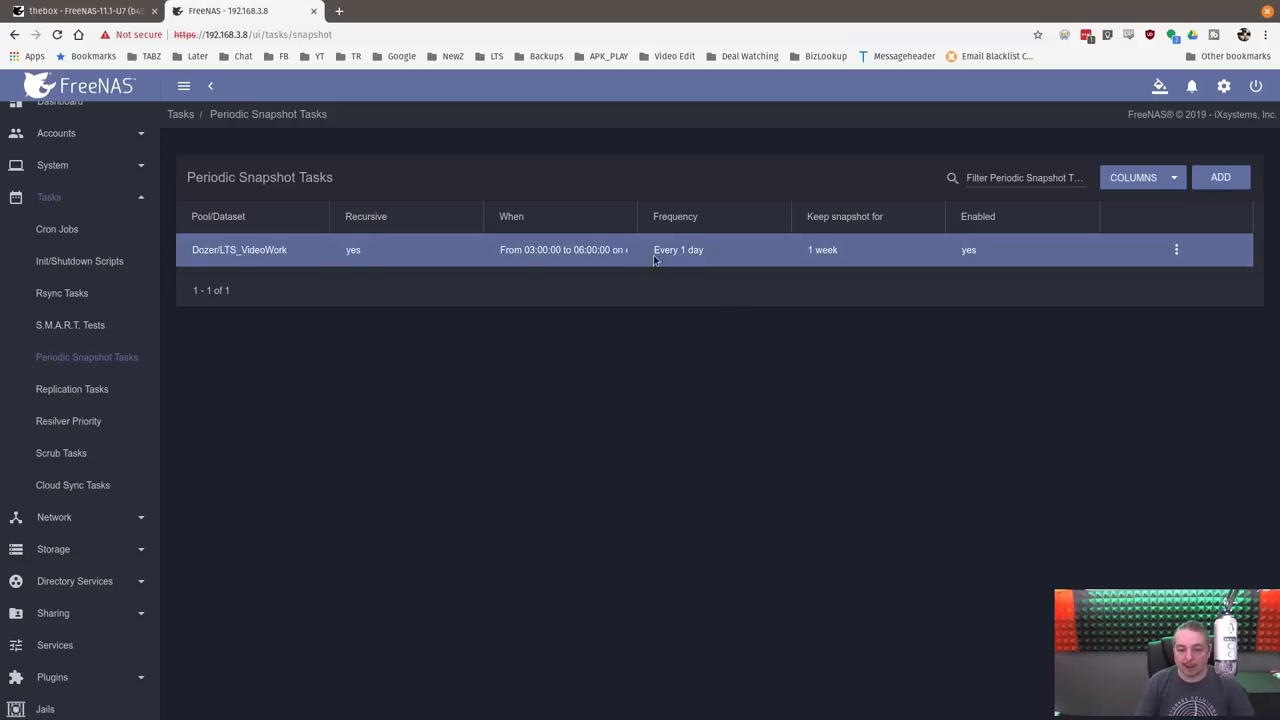
pyautogui.moveTo(846, 238)
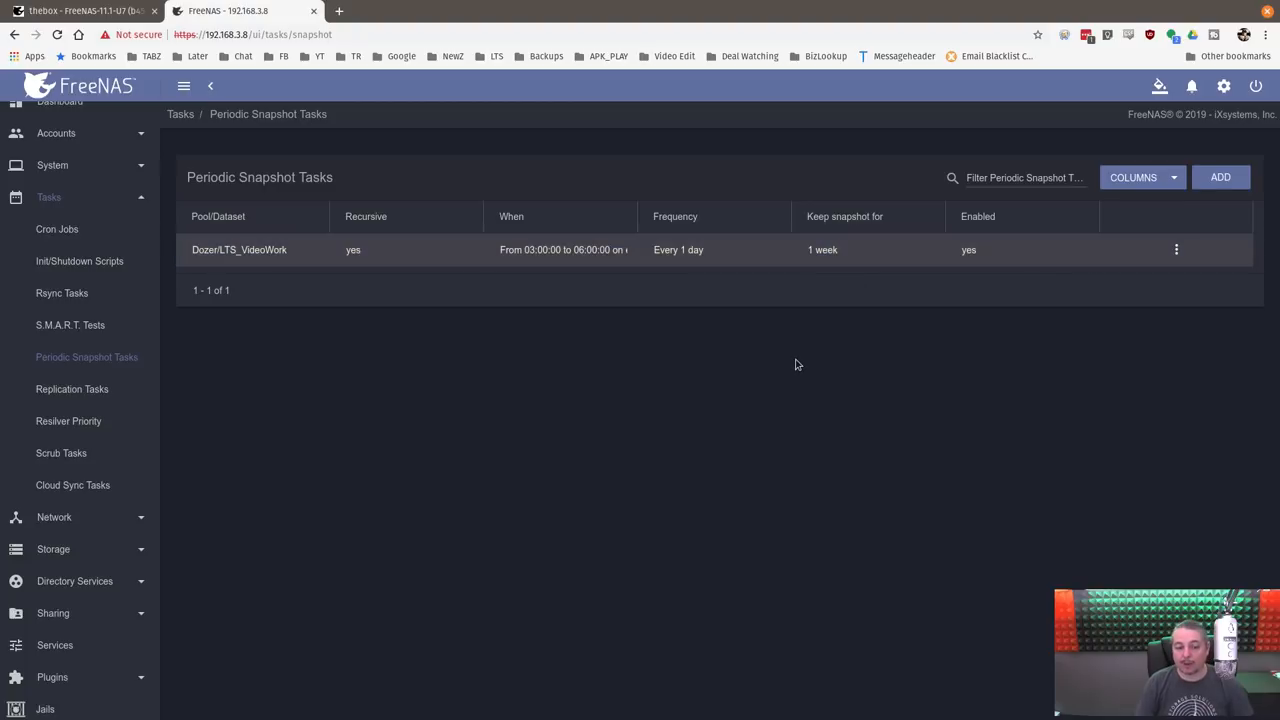
pyautogui.moveTo(714, 400)
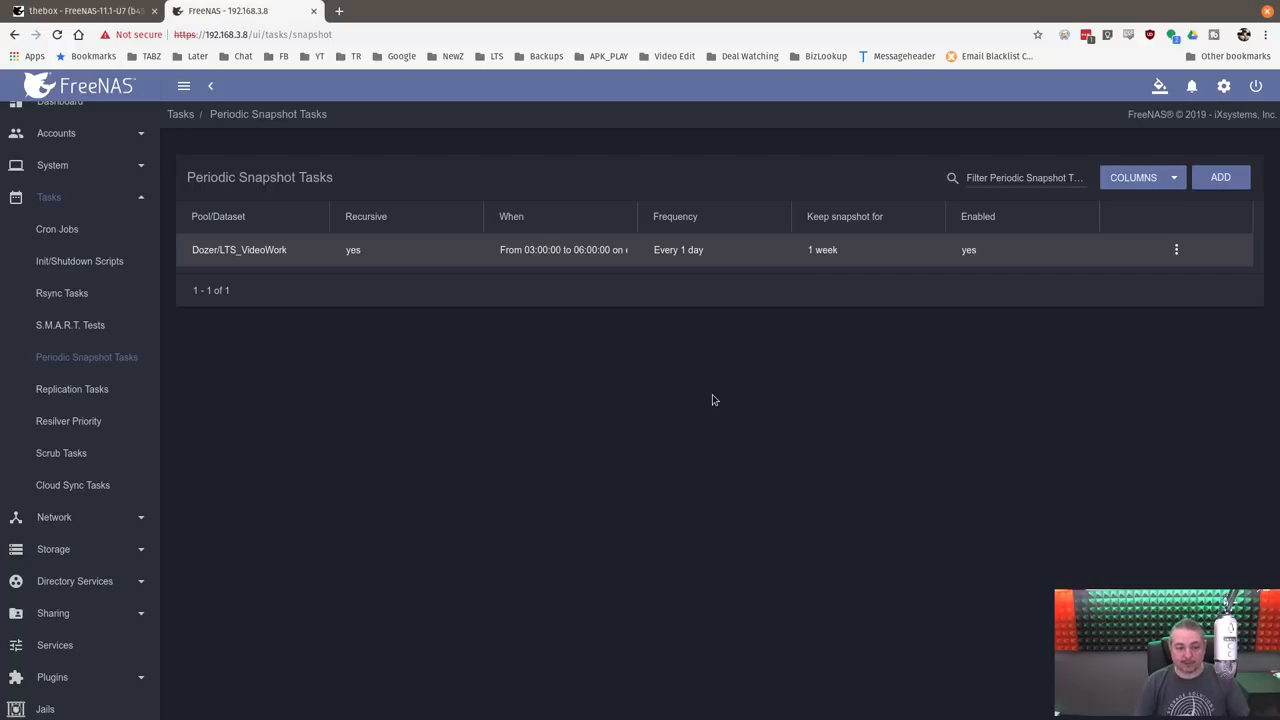
pyautogui.moveTo(398, 464)
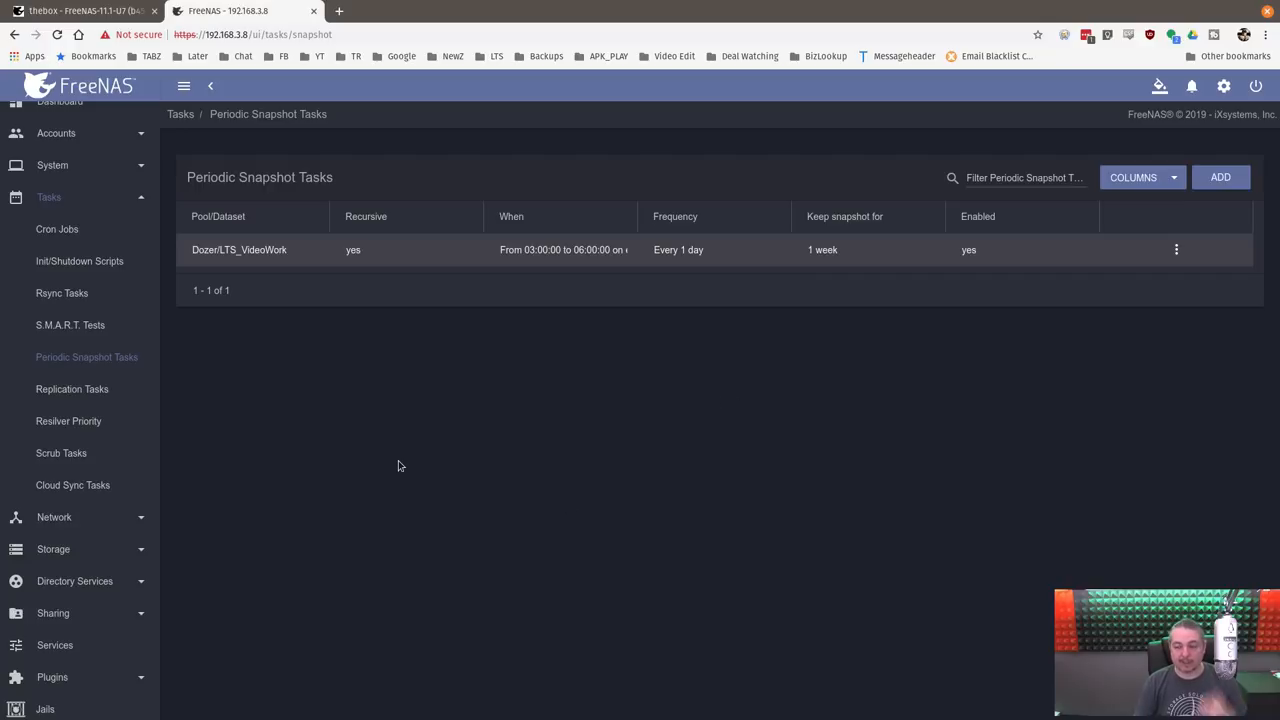
pyautogui.moveTo(404, 464)
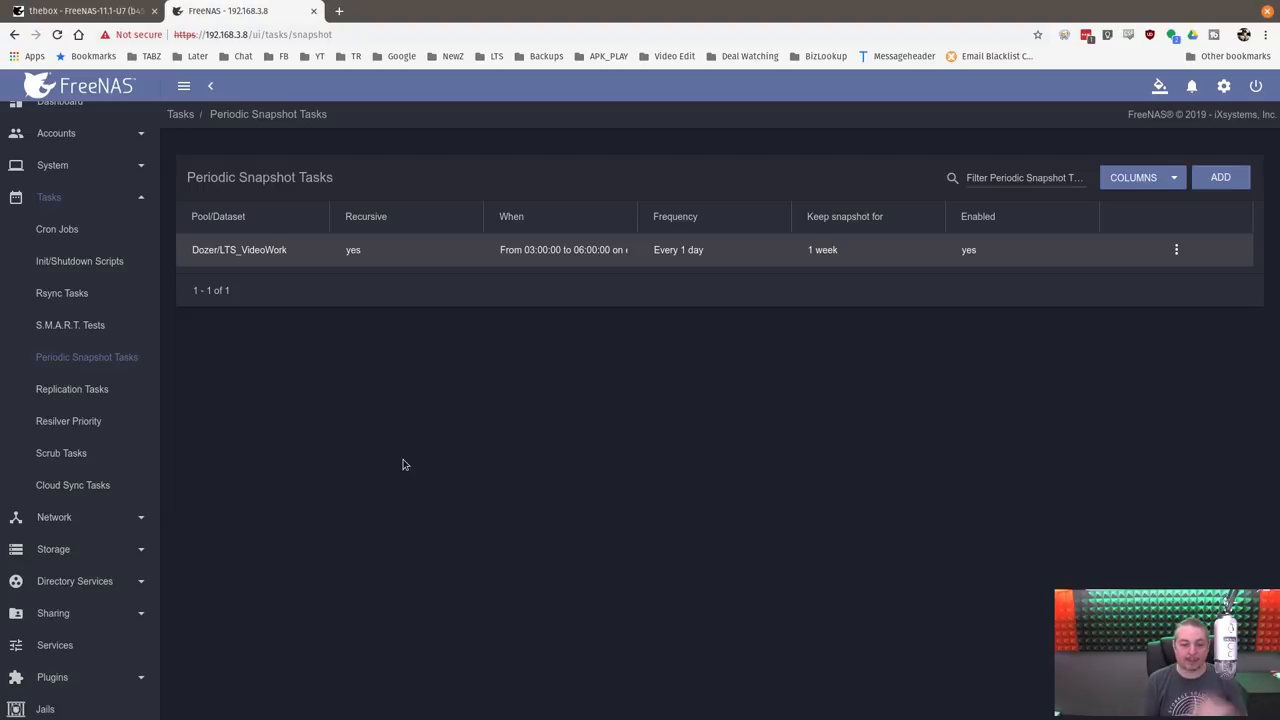
pyautogui.moveTo(406, 452)
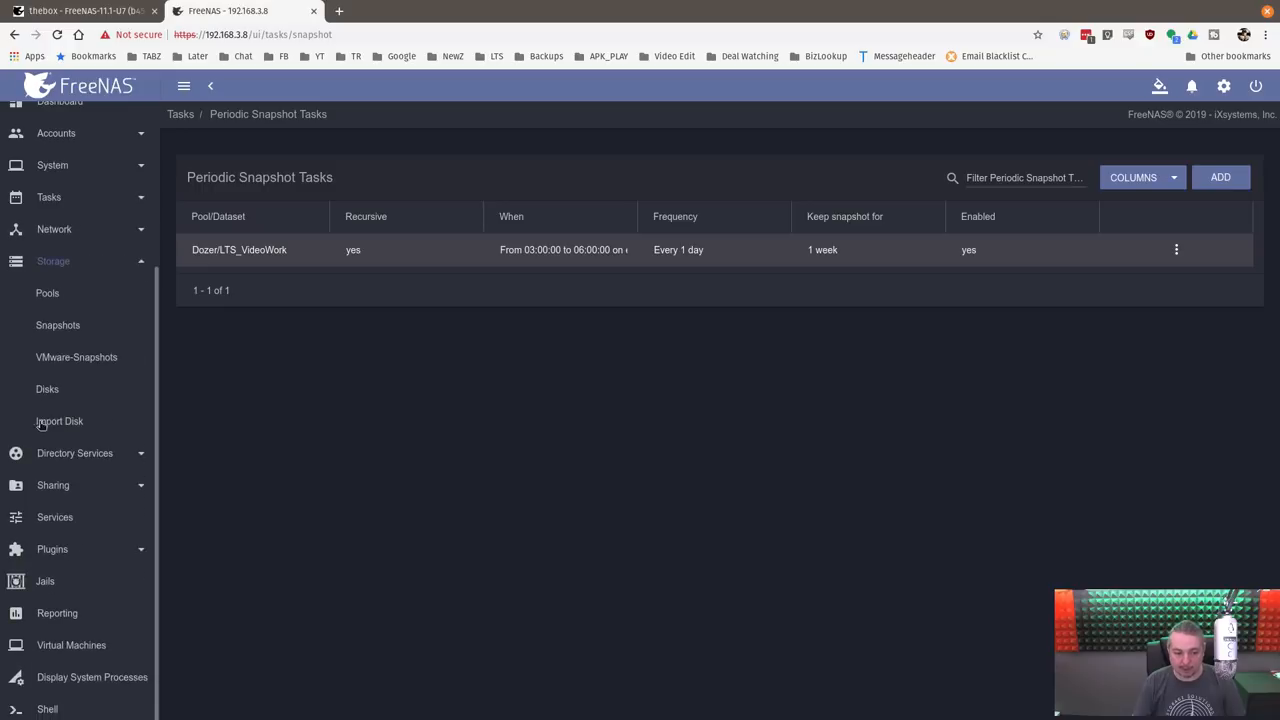
# List the stored Dozer/LTS_VideoWork snapshots and reveal one snapshot's Delete, Clone and Rollback actions.
pyautogui.click(56, 324)
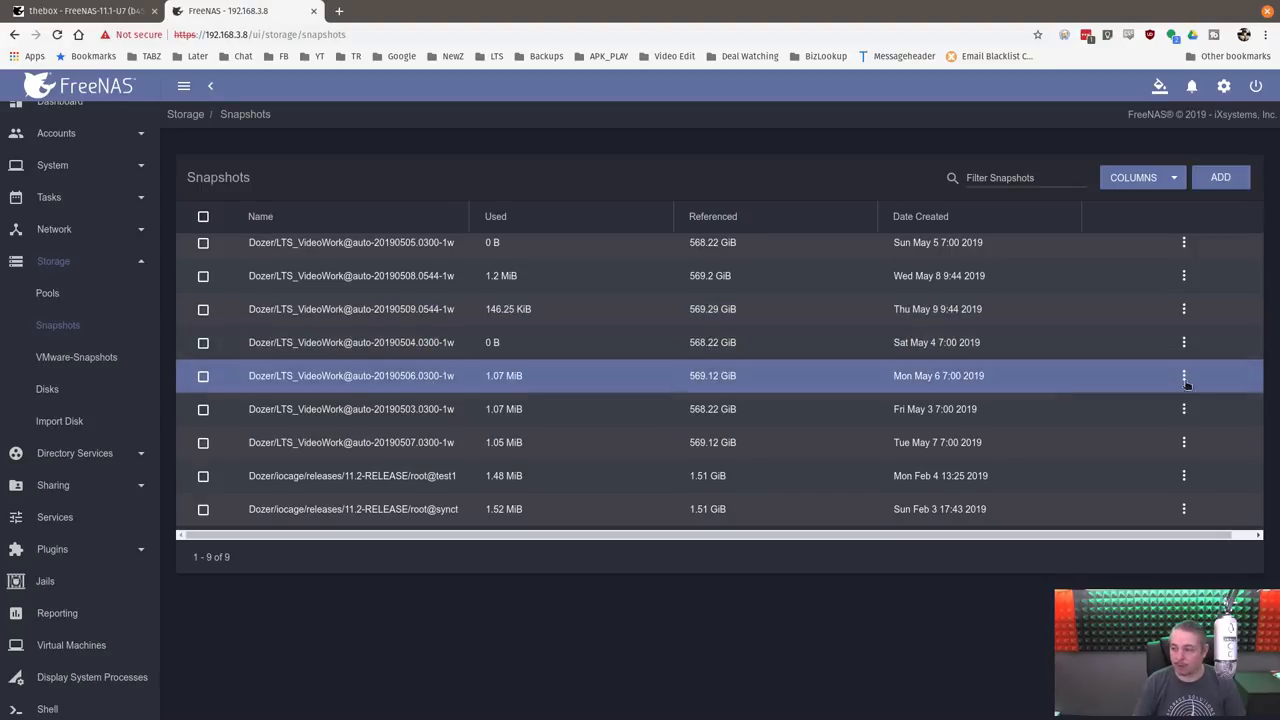
pyautogui.click(1184, 376)
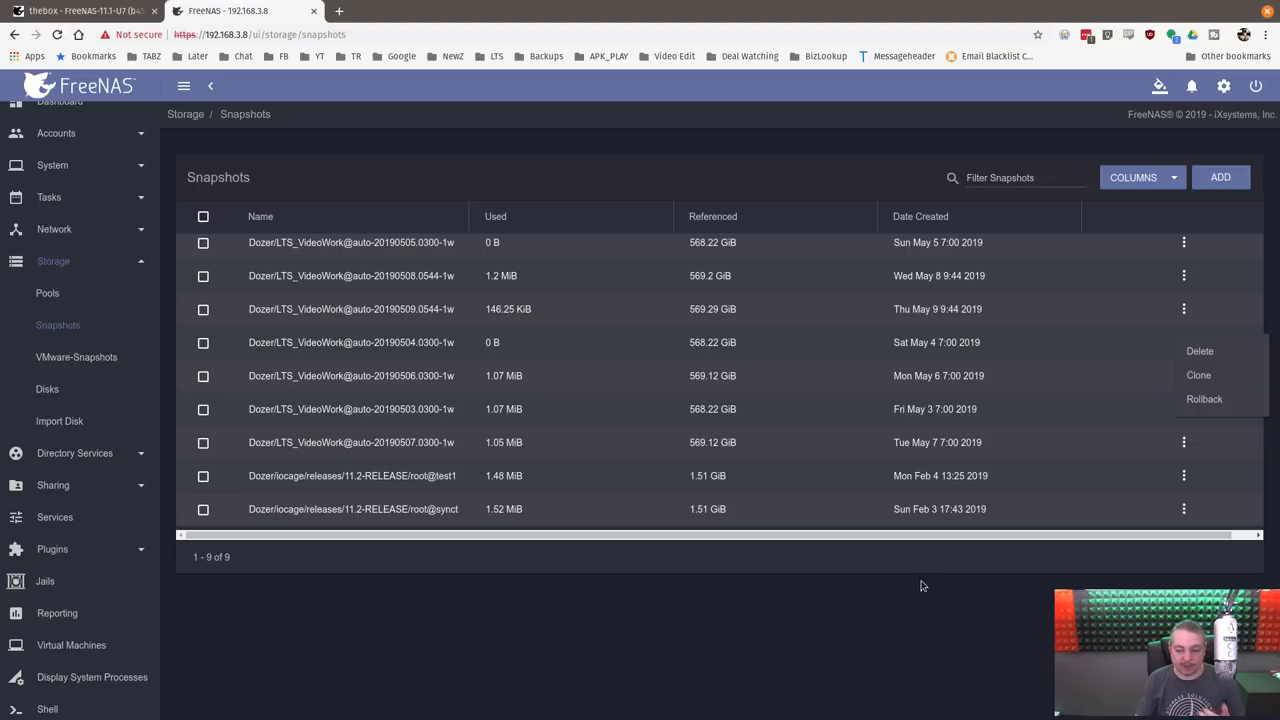
pyautogui.click(506, 152)
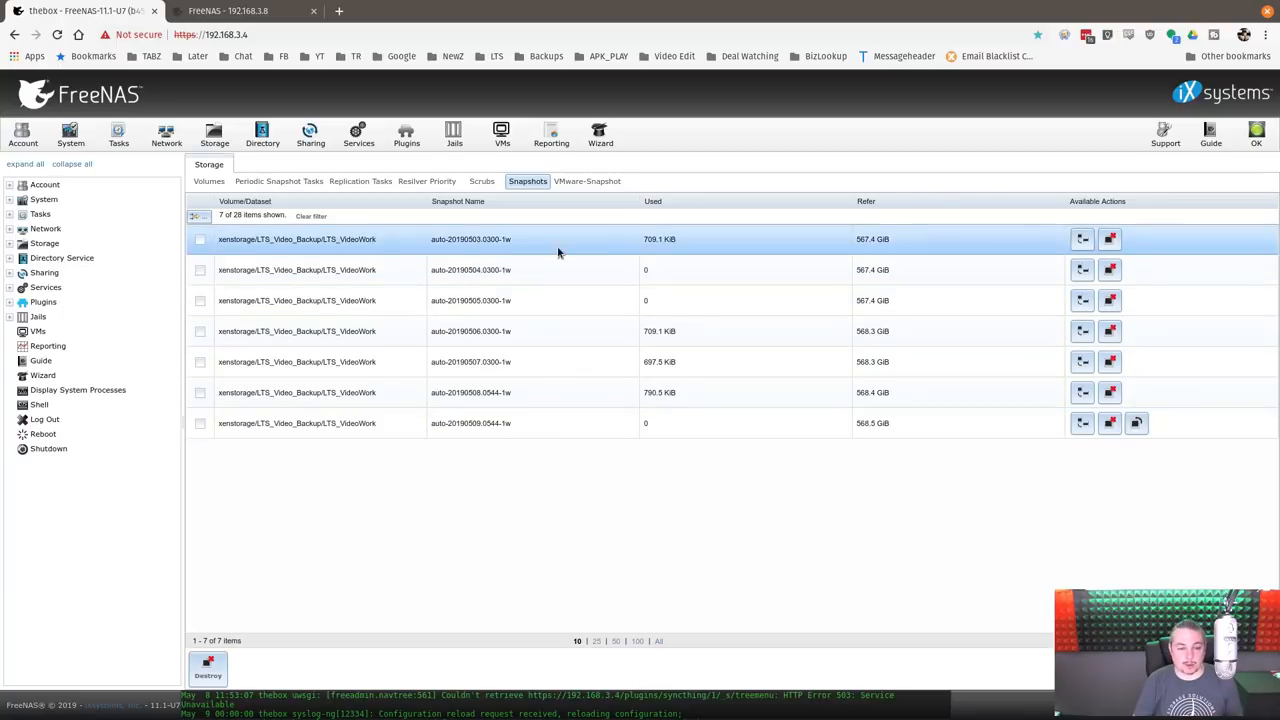
pyautogui.click(470, 422)
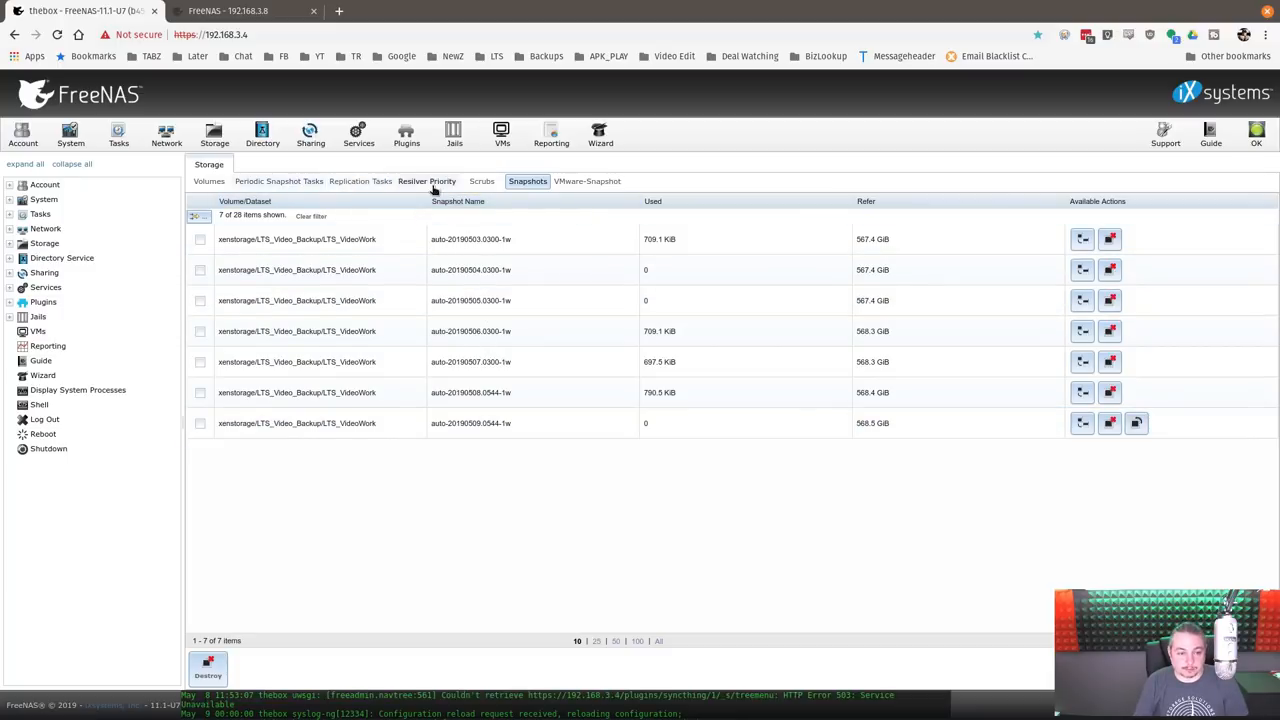
pyautogui.click(278, 180)
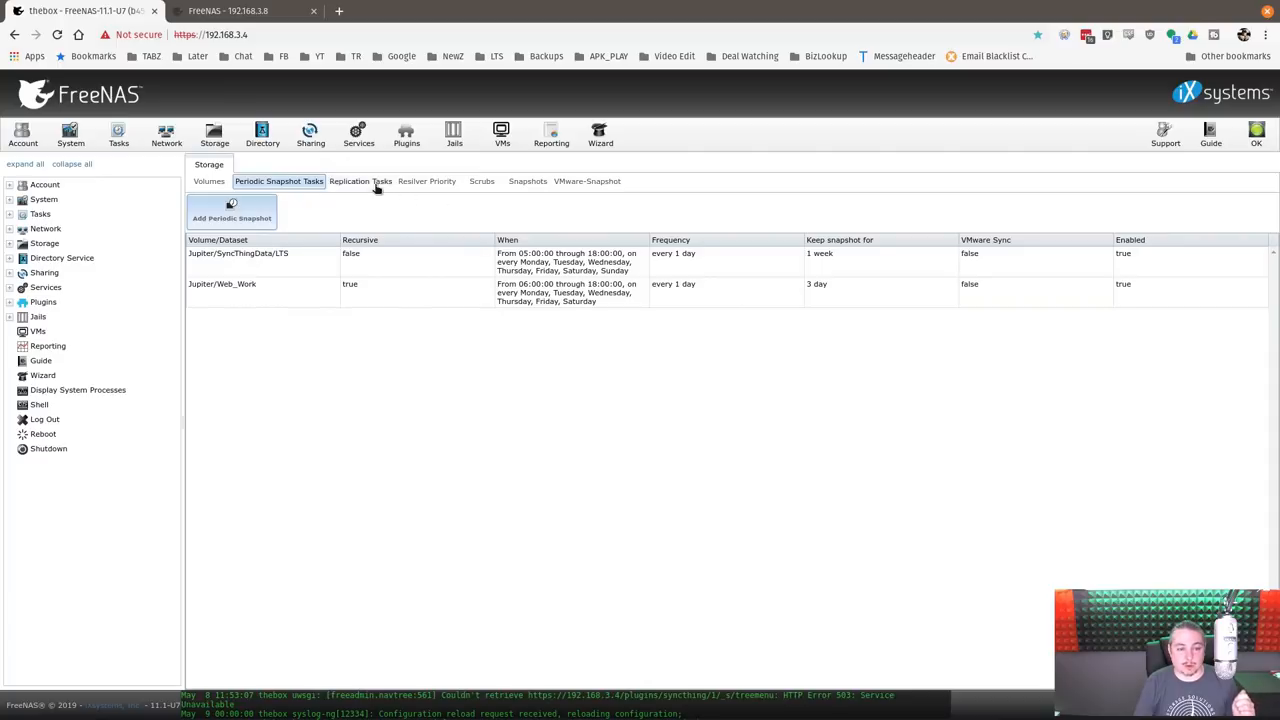
pyautogui.click(360, 180)
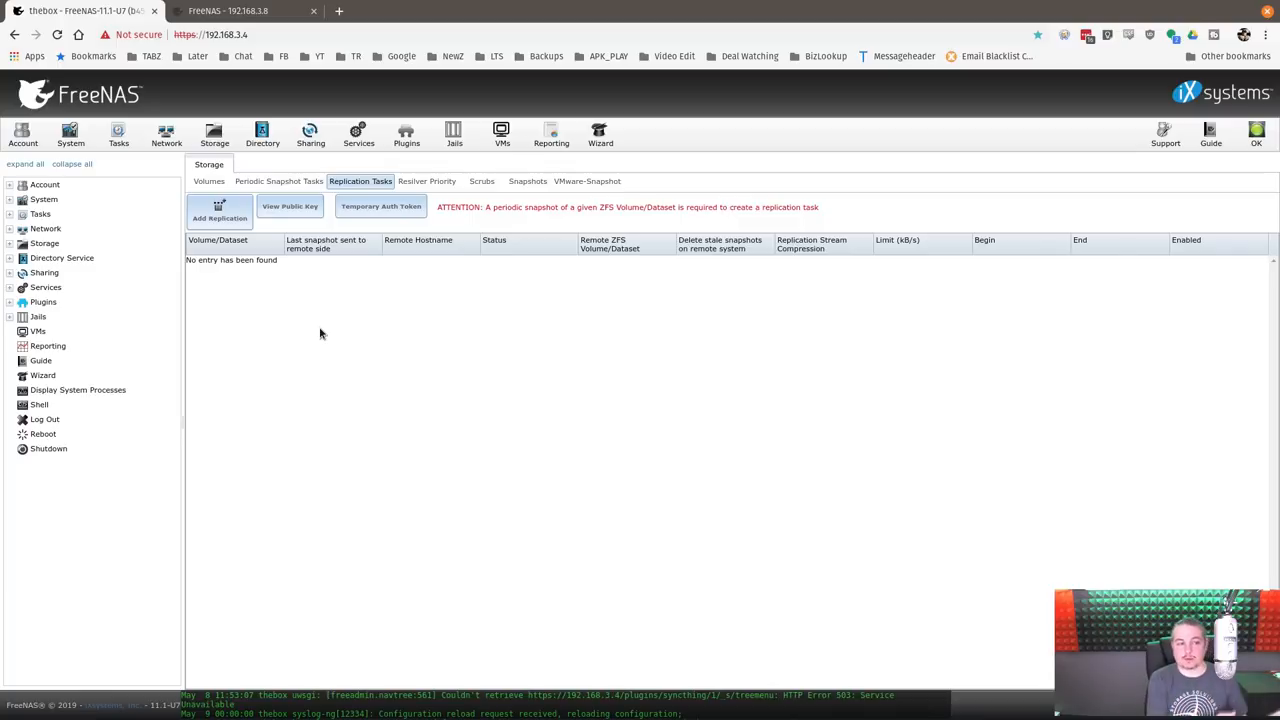
pyautogui.click(240, 12)
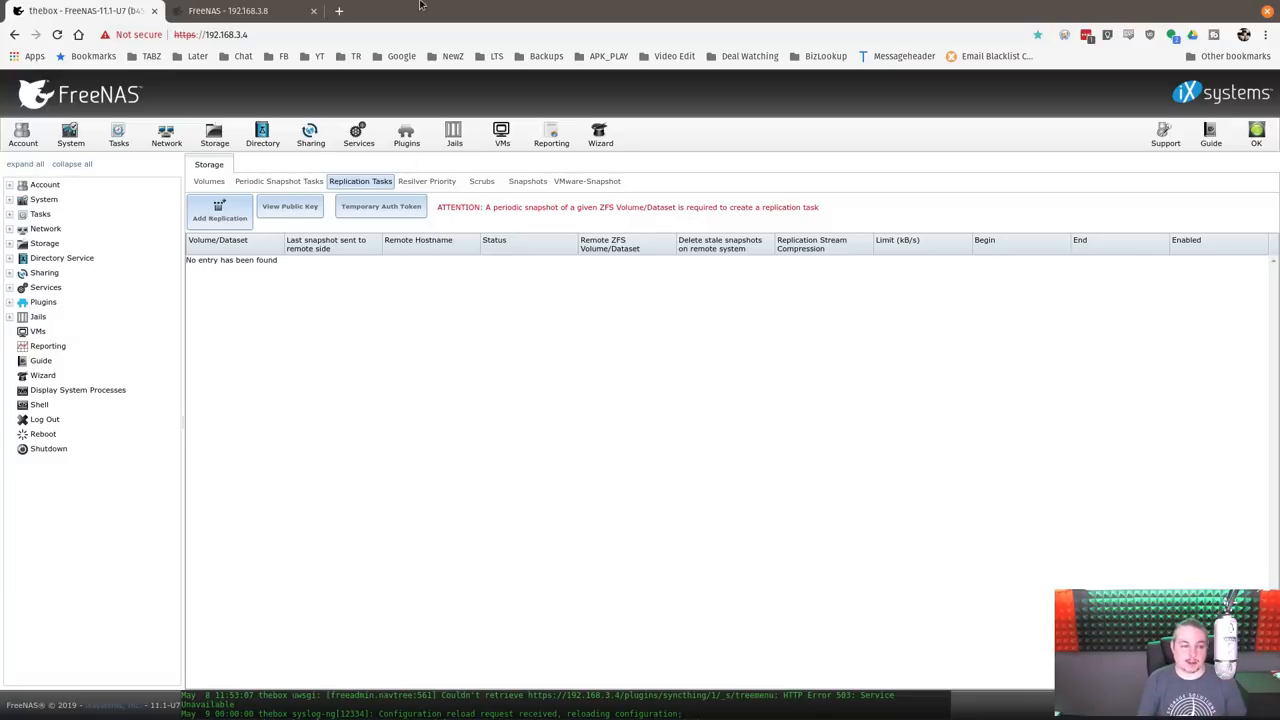
pyautogui.moveTo(480, 452)
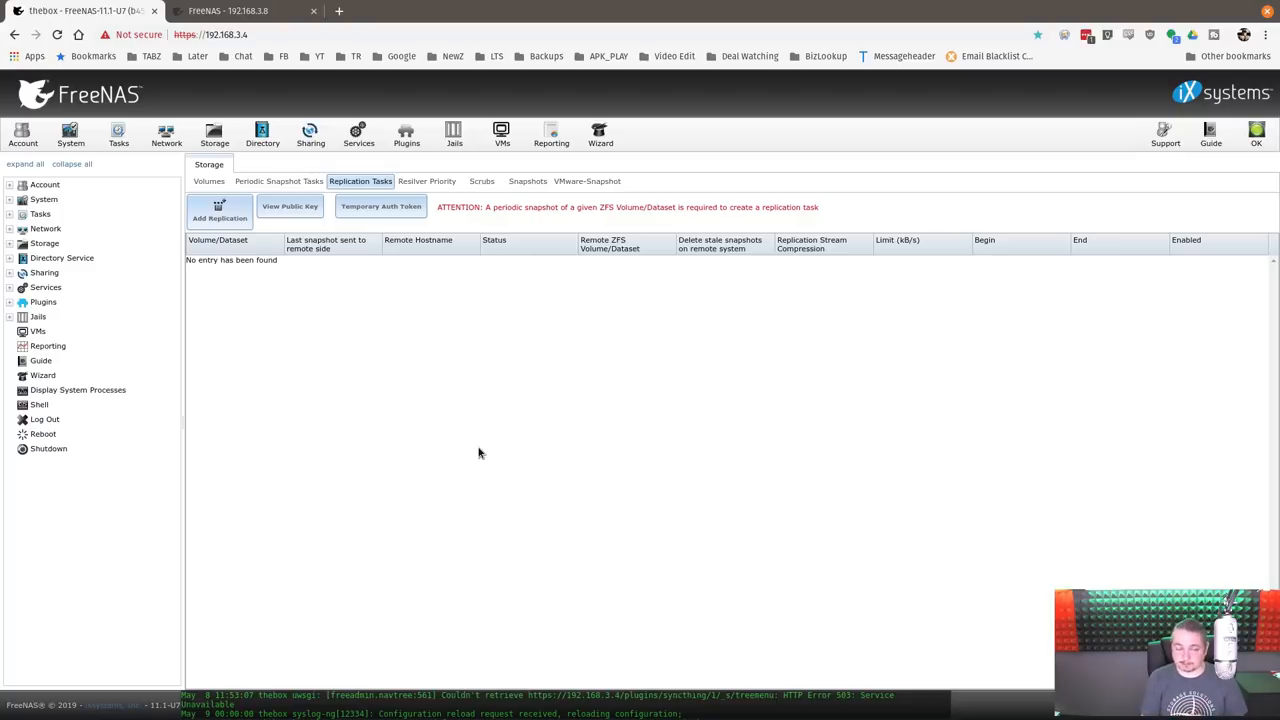
pyautogui.moveTo(388, 156)
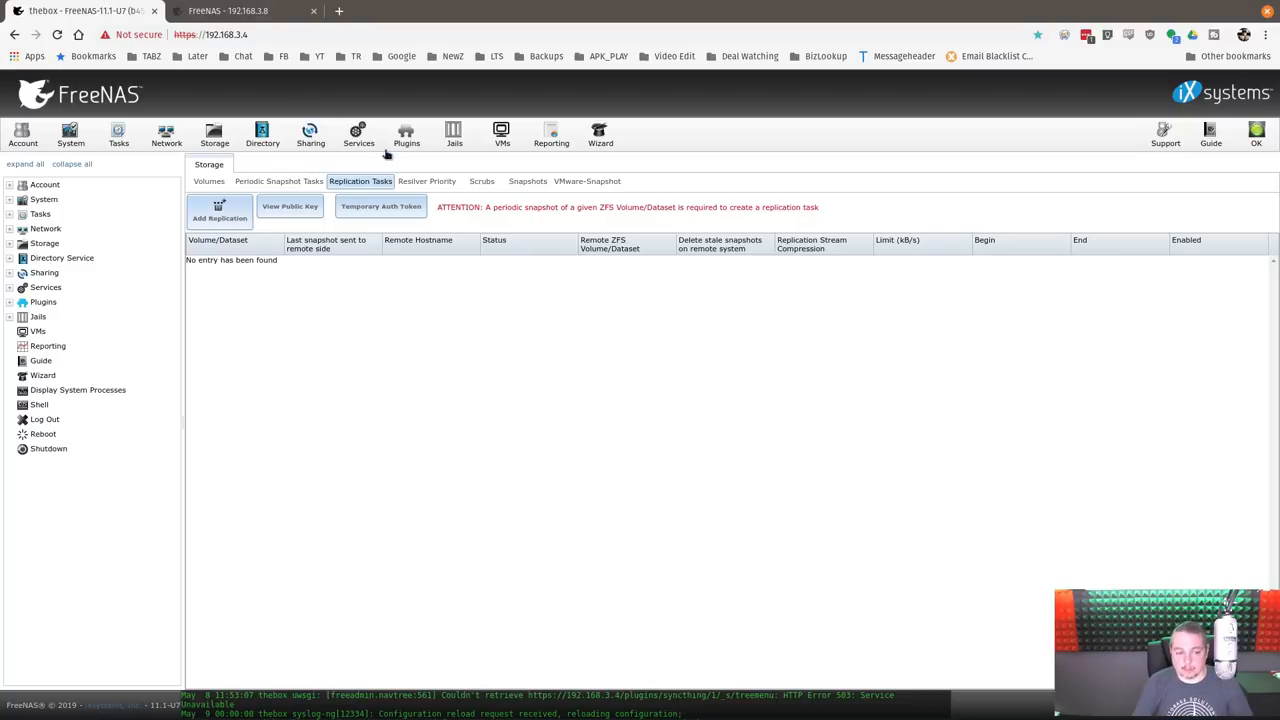
pyautogui.moveTo(408, 432)
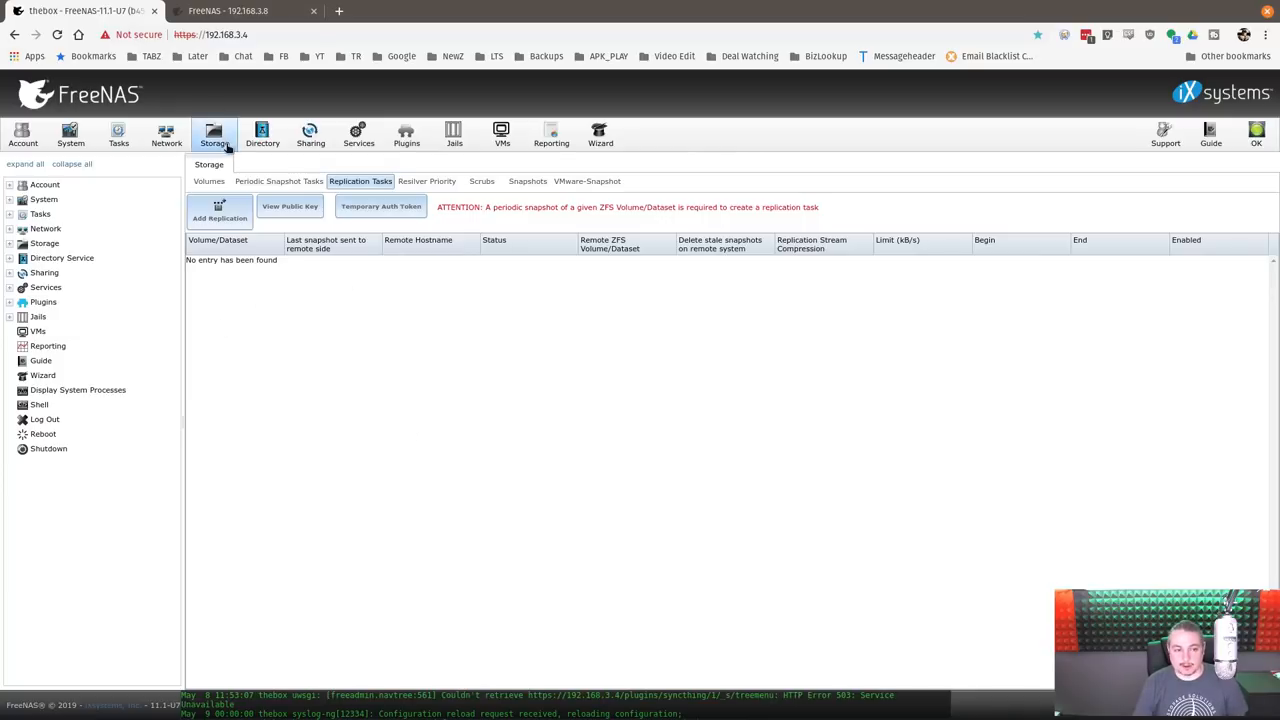
pyautogui.moveTo(594, 428)
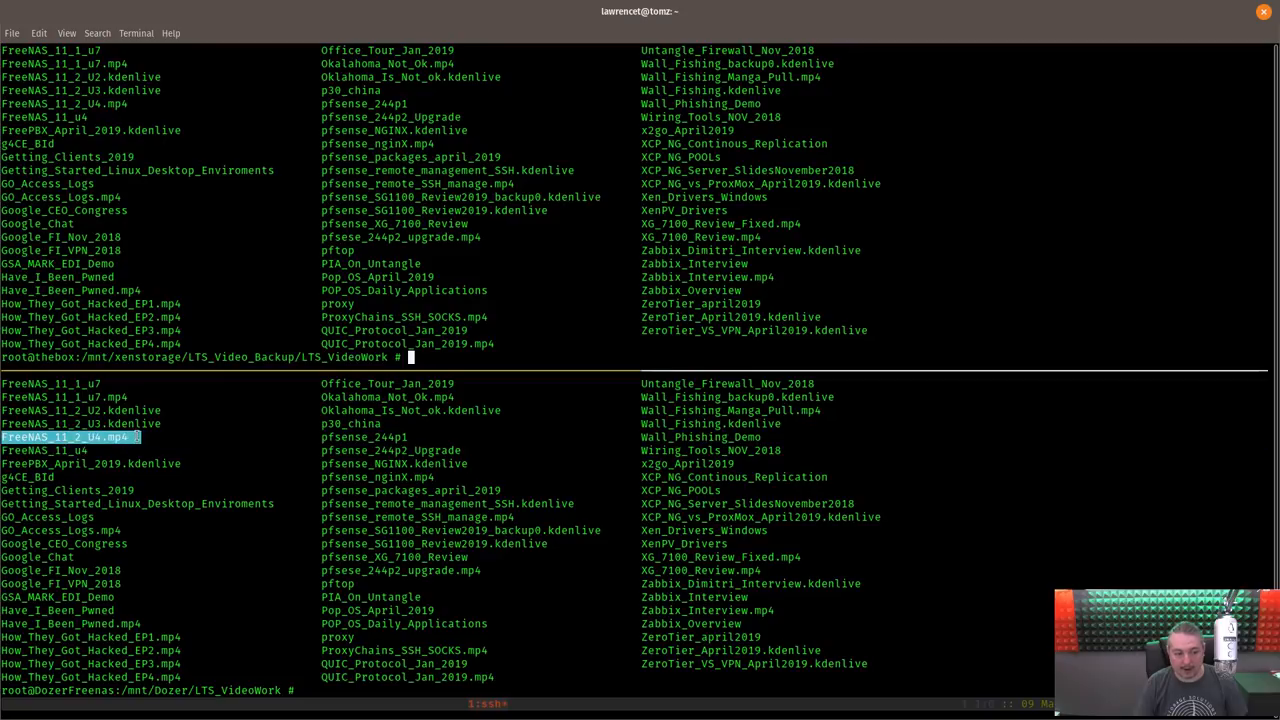
pyautogui.moveTo(184, 460)
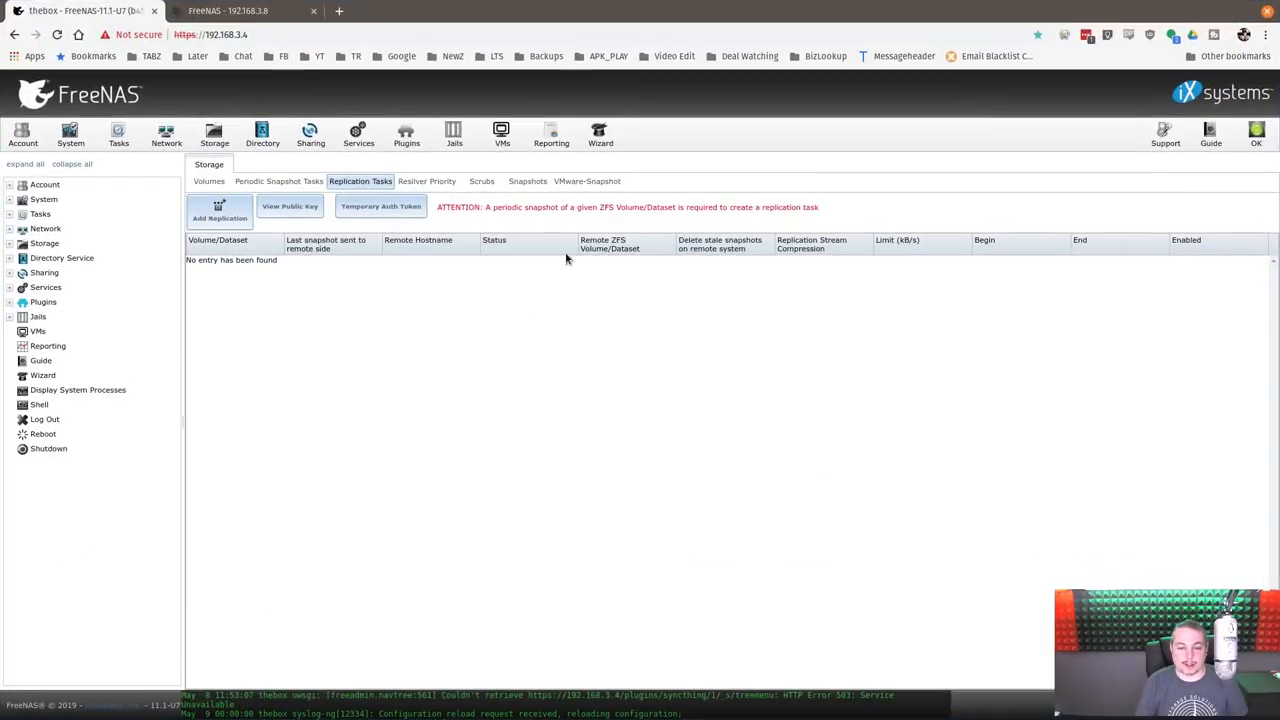
pyautogui.moveTo(430, 472)
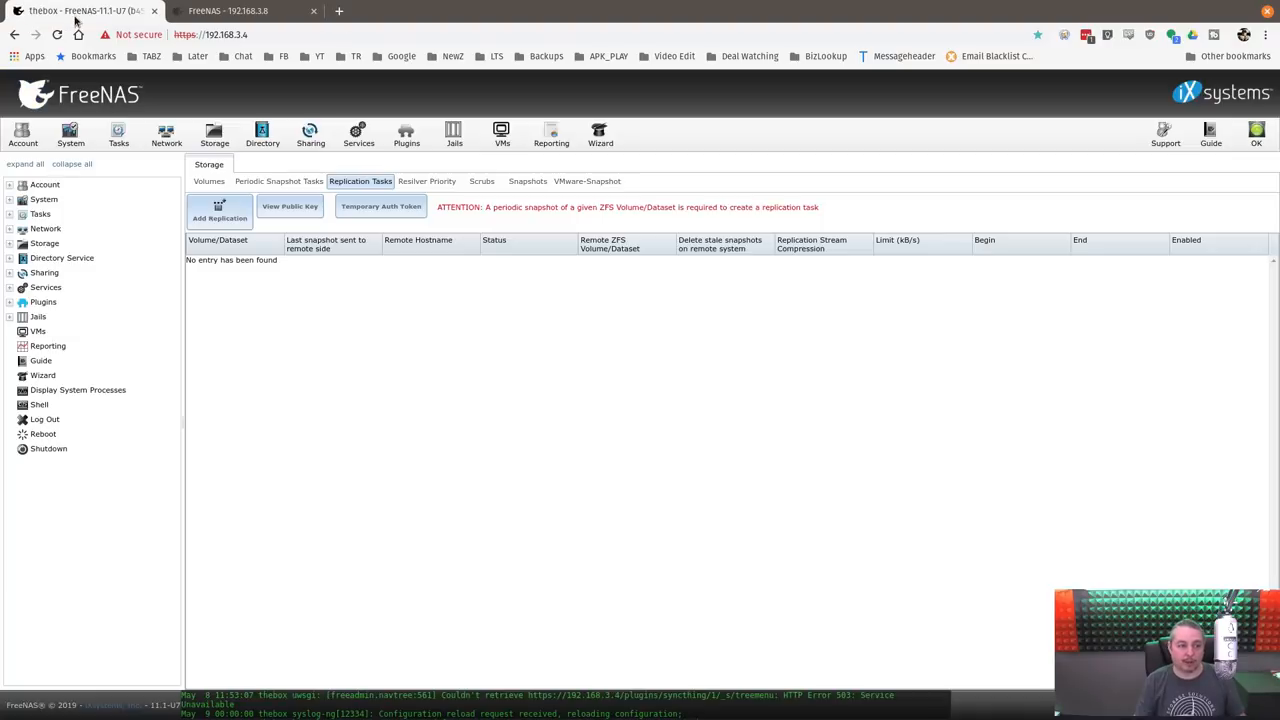
pyautogui.moveTo(716, 598)
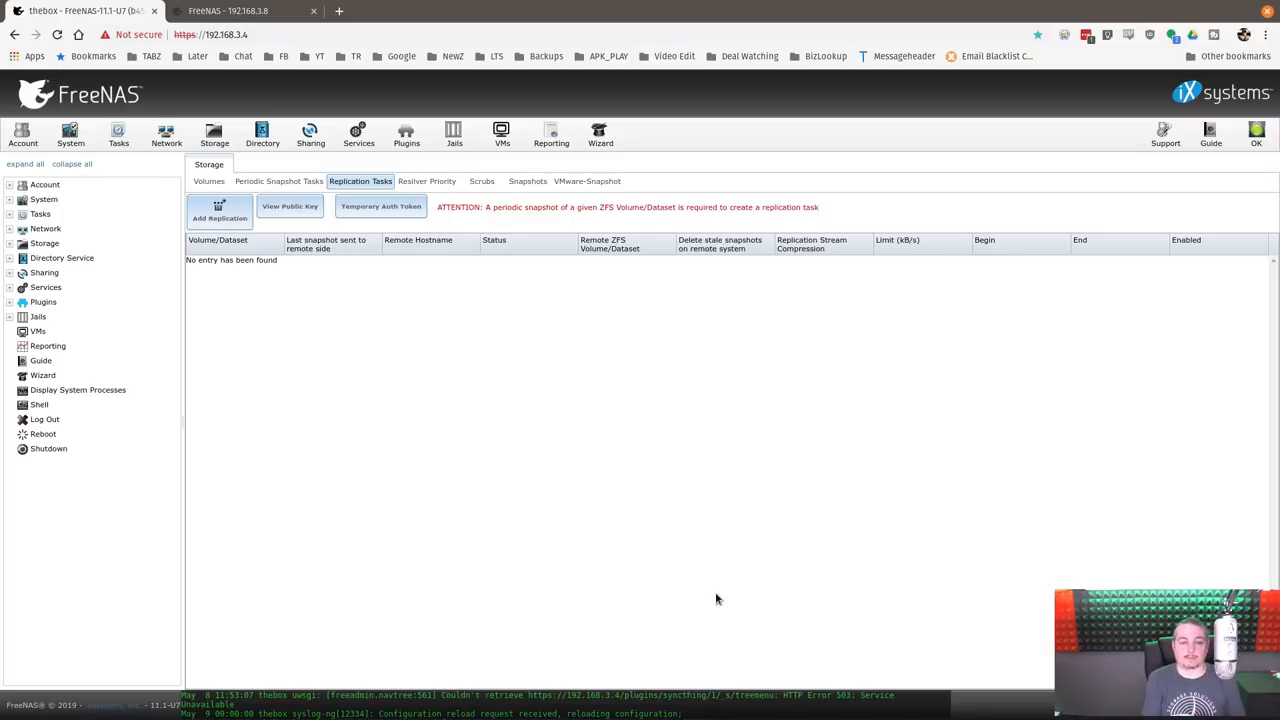
pyautogui.moveTo(290, 388)
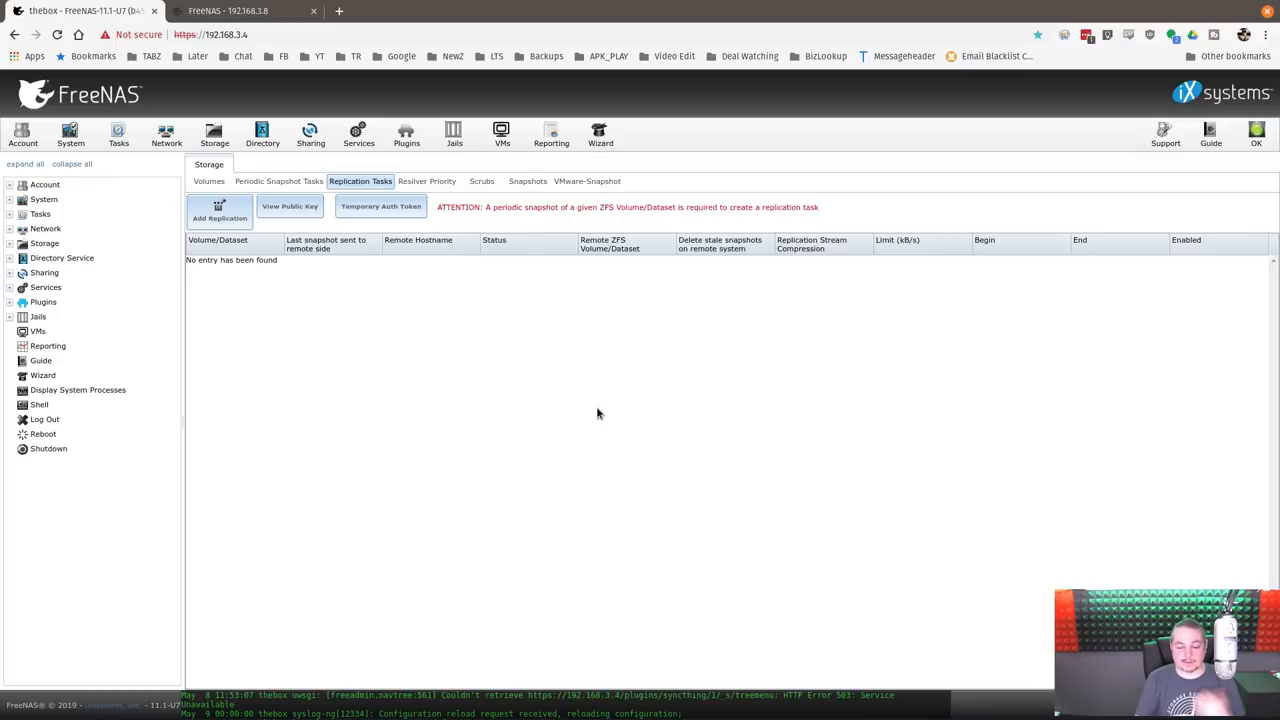
pyautogui.moveTo(540, 512)
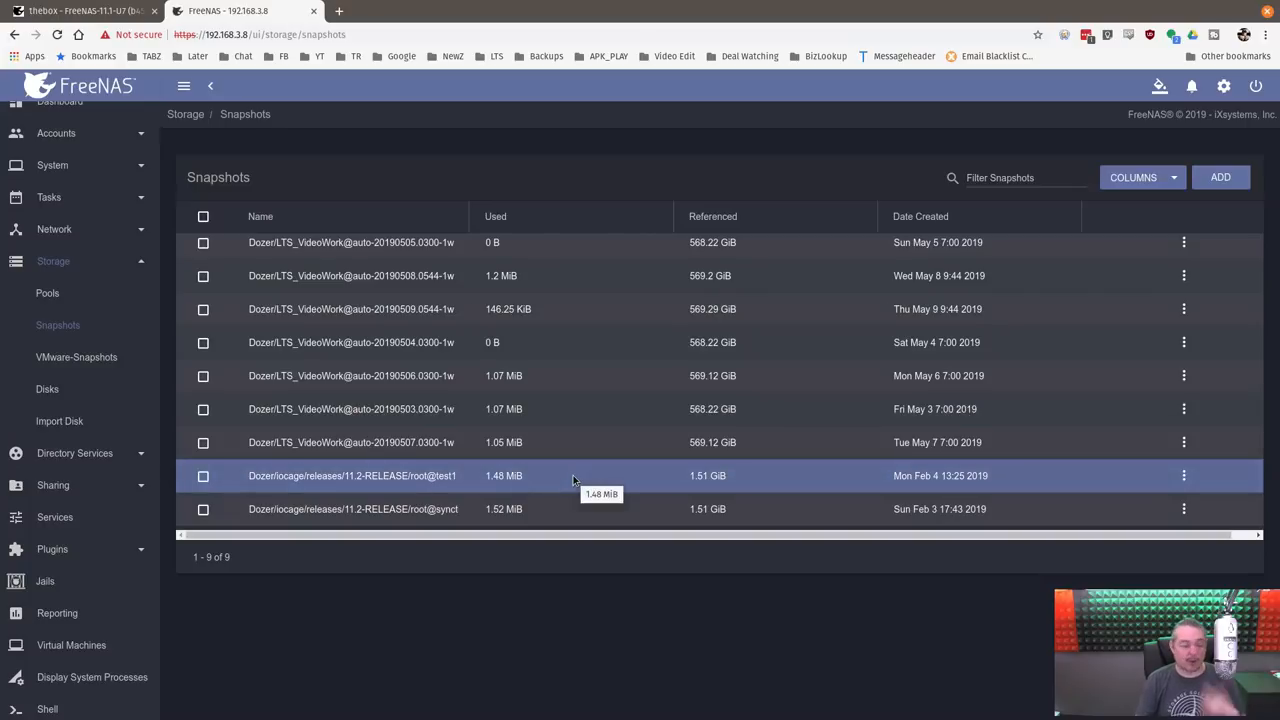
pyautogui.moveTo(156, 364)
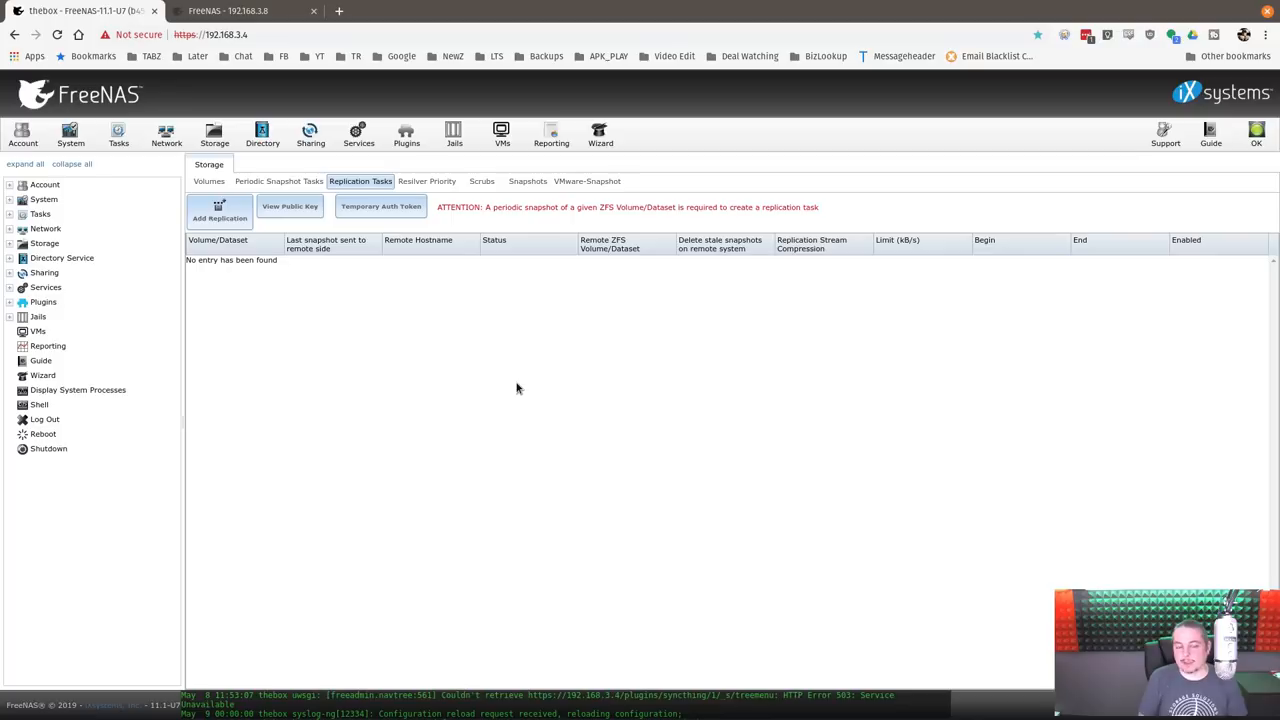
pyautogui.moveTo(188, 112)
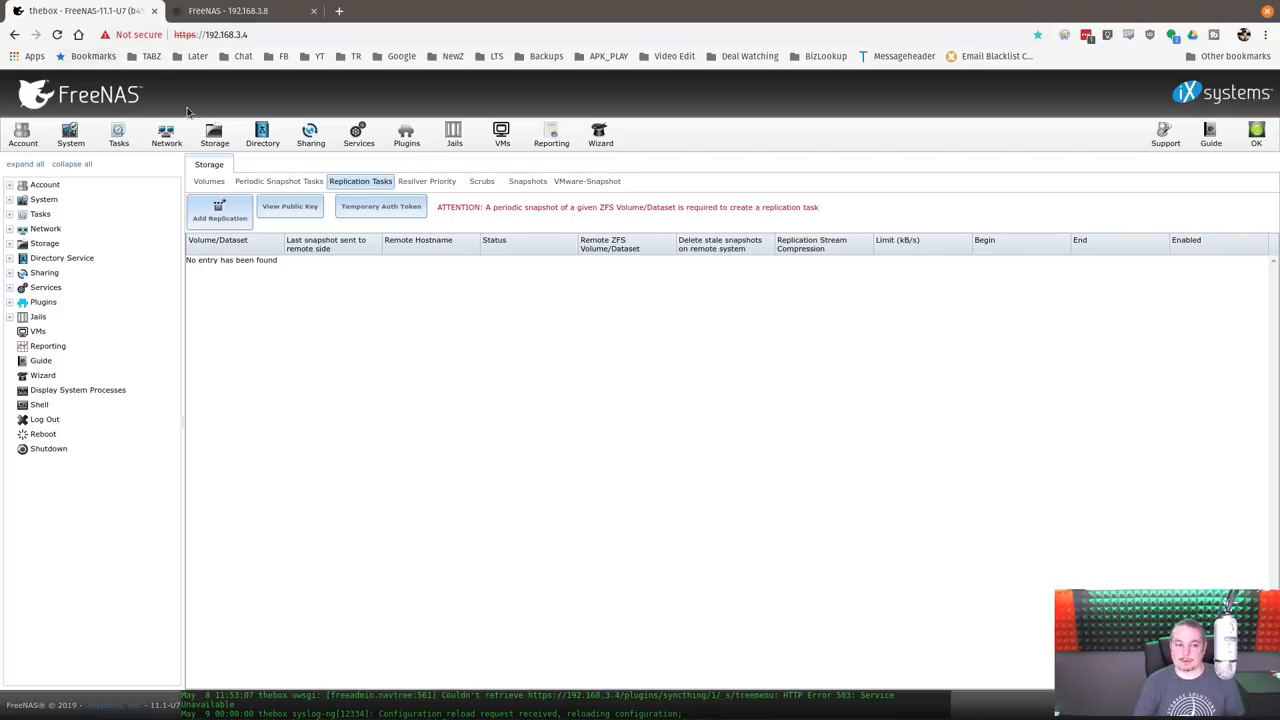
pyautogui.moveTo(376, 380)
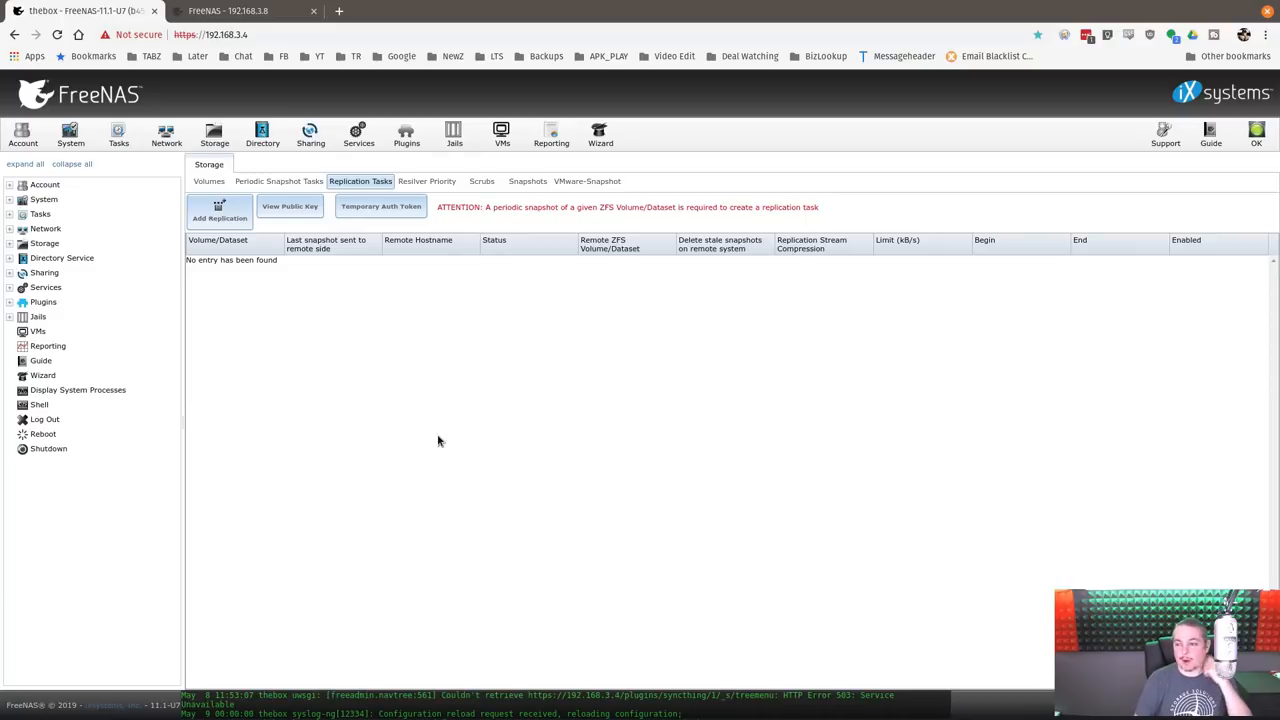
pyautogui.moveTo(468, 400)
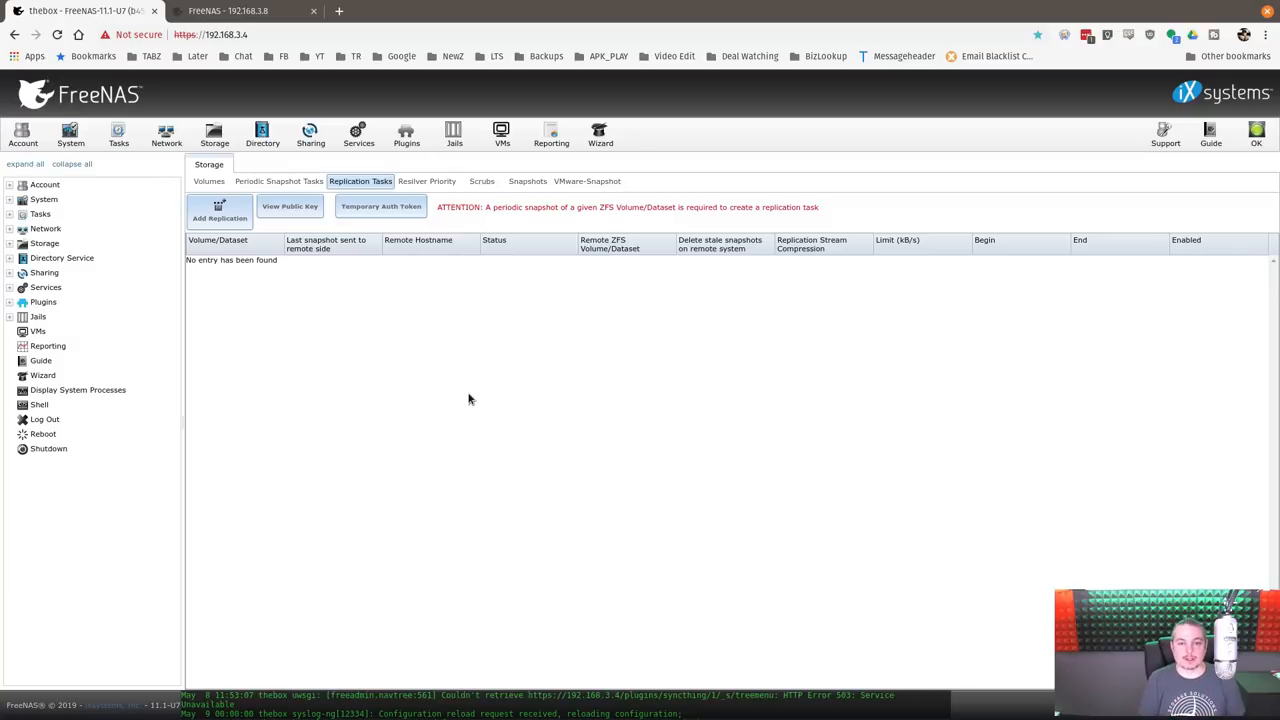
# Show the volumes list down to xenstorage > LTS_Video_Backup > LTS_VideoWork at about 568.5 GiB.
pyautogui.click(208, 180)
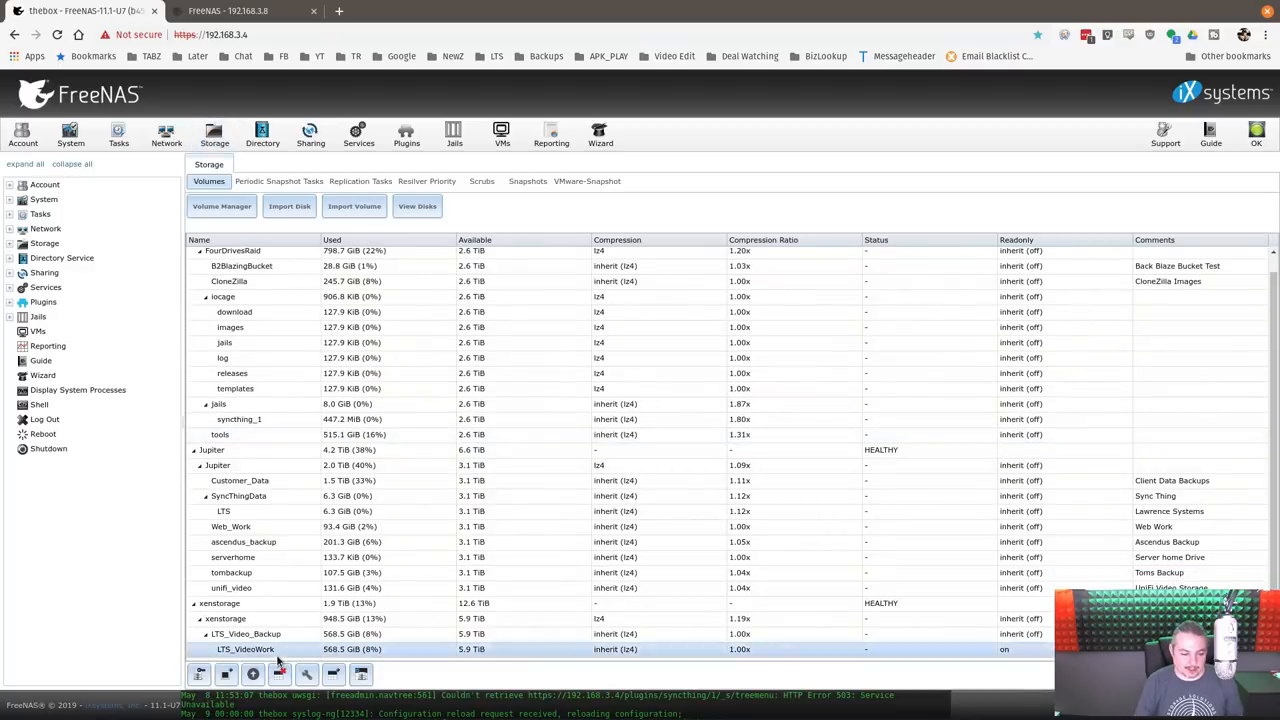
pyautogui.scroll(-3)
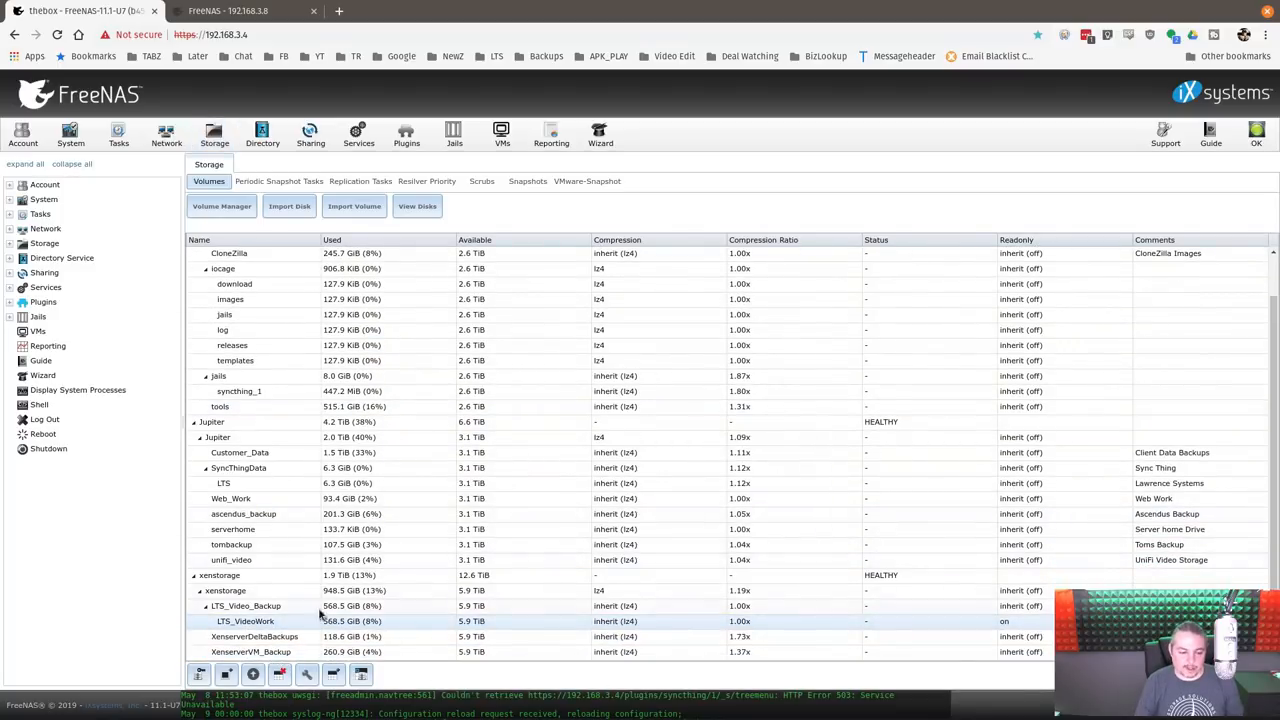
pyautogui.click(246, 620)
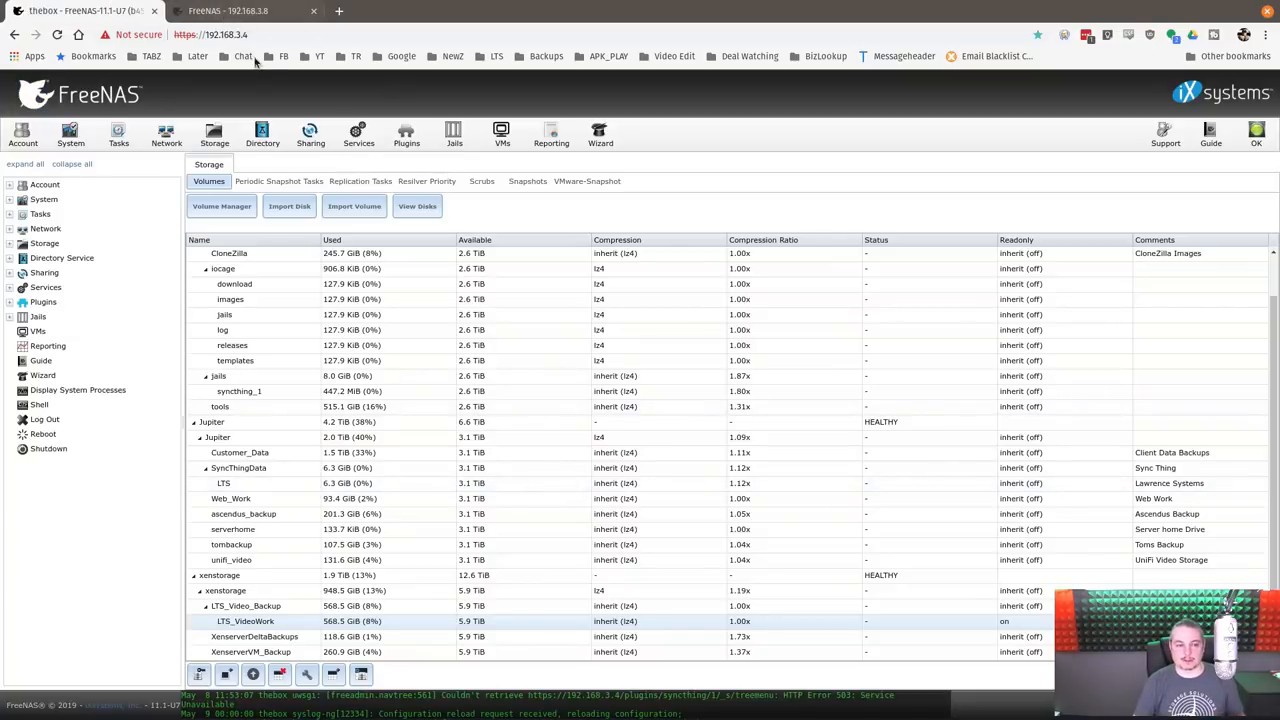
# Switch to the second FreeNAS server's browser tab showing its snapshot list.
pyautogui.click(214, 132)
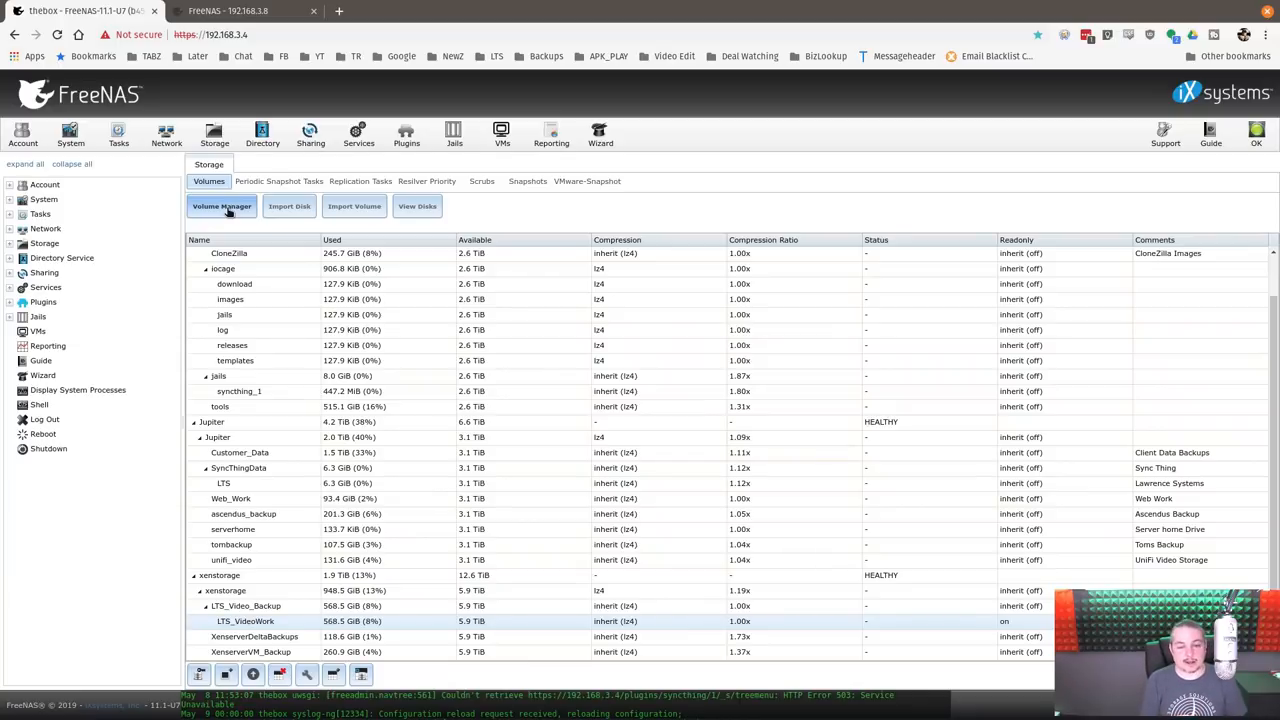
pyautogui.moveTo(680, 474)
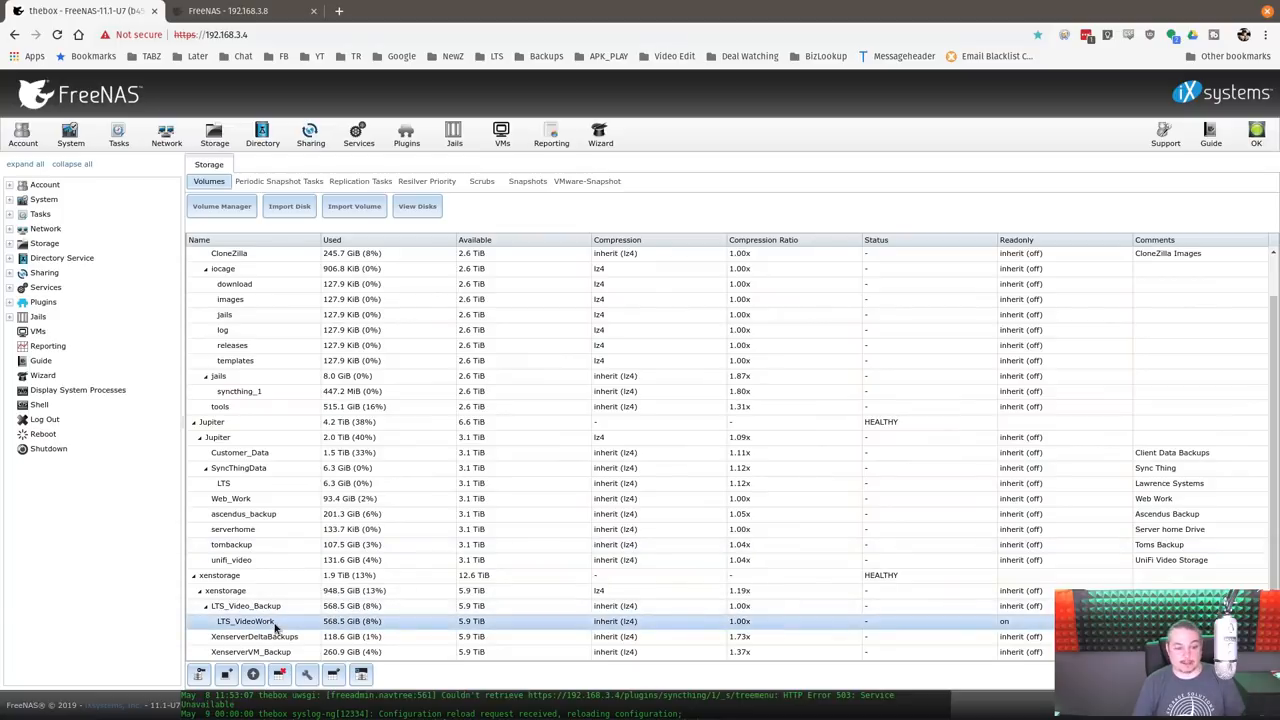
pyautogui.moveTo(752, 512)
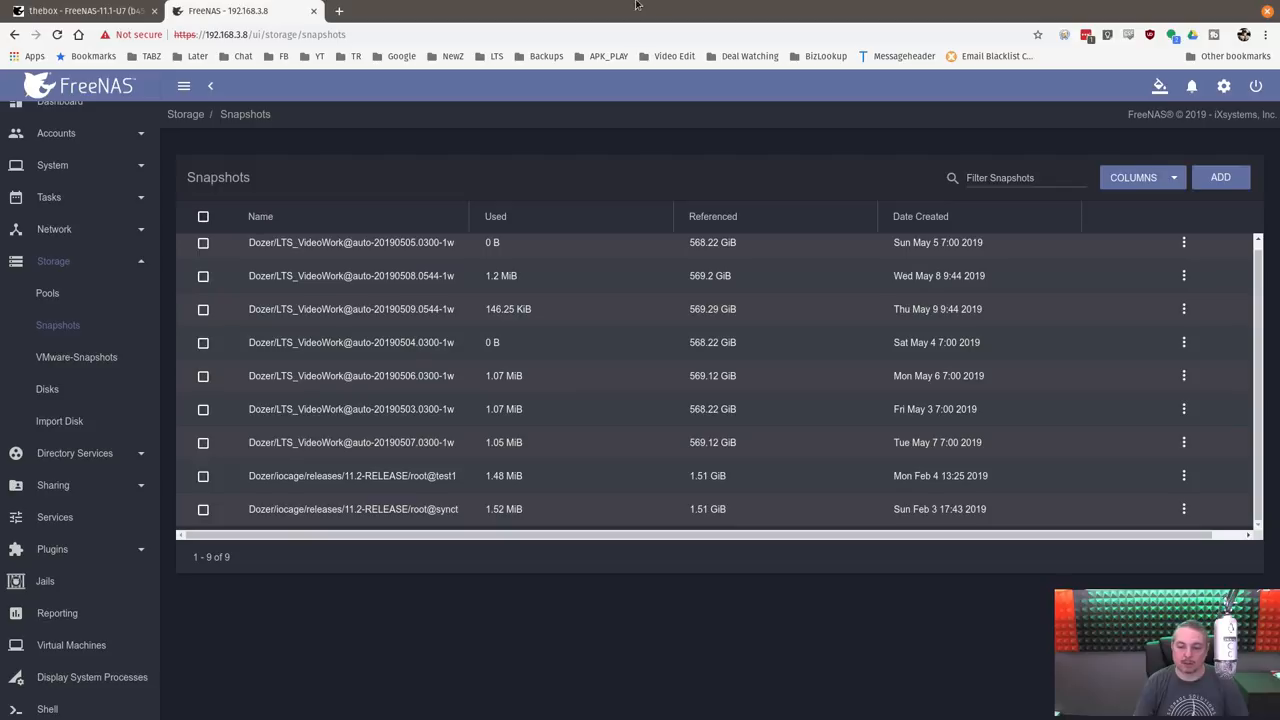
pyautogui.moveTo(568, 158)
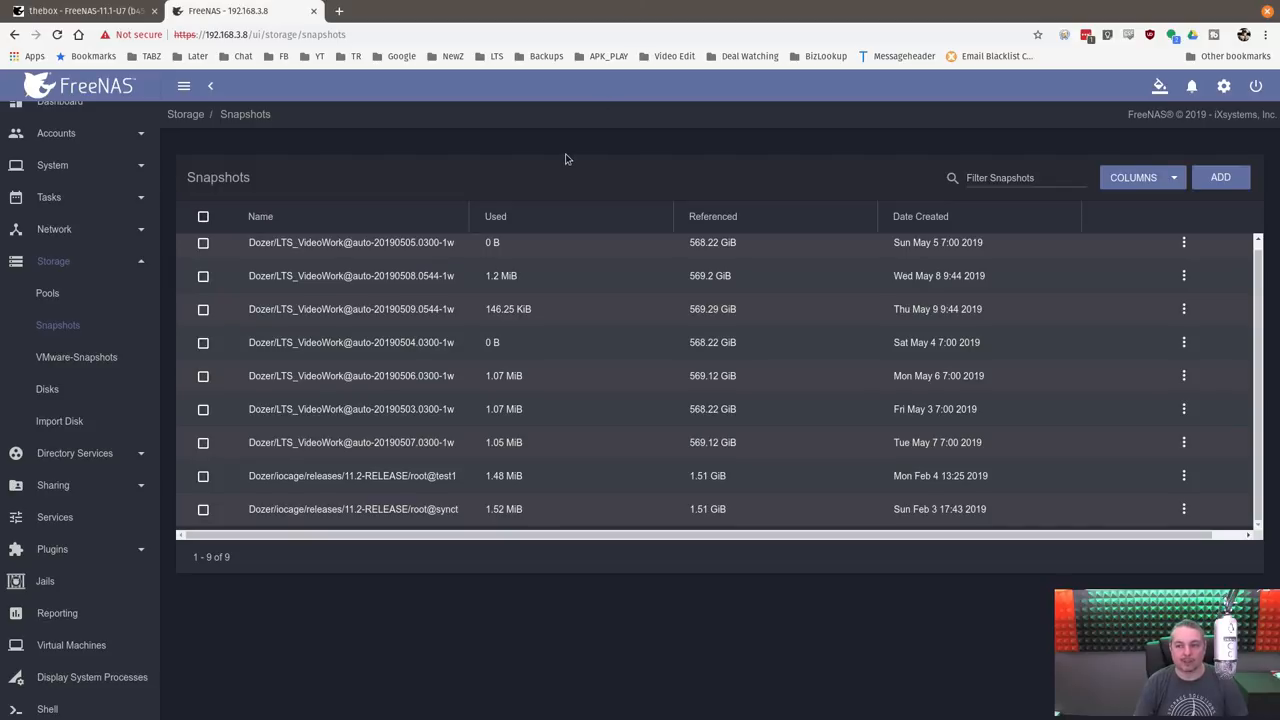